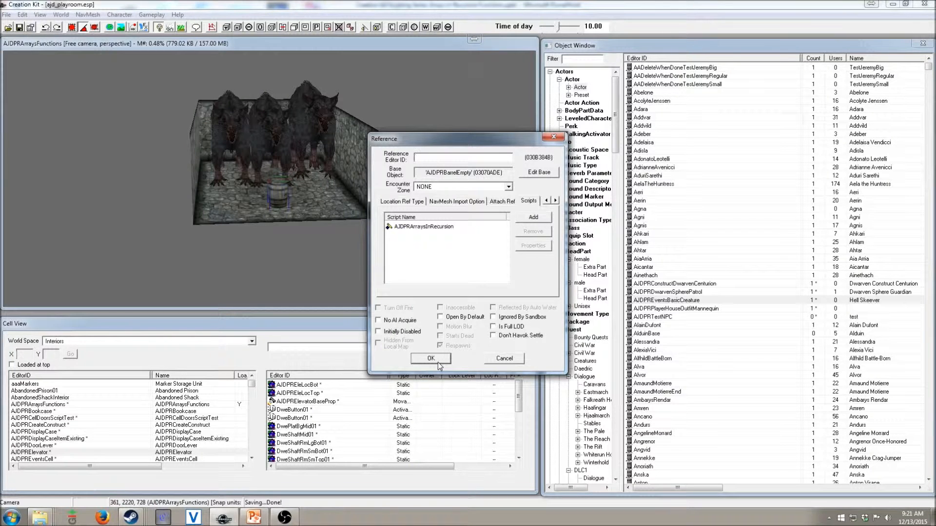
- Inspect the AJDPRHellSkeeverArray entries, keeping the third AJDPREventsBasicCreature reference
click(422, 226)
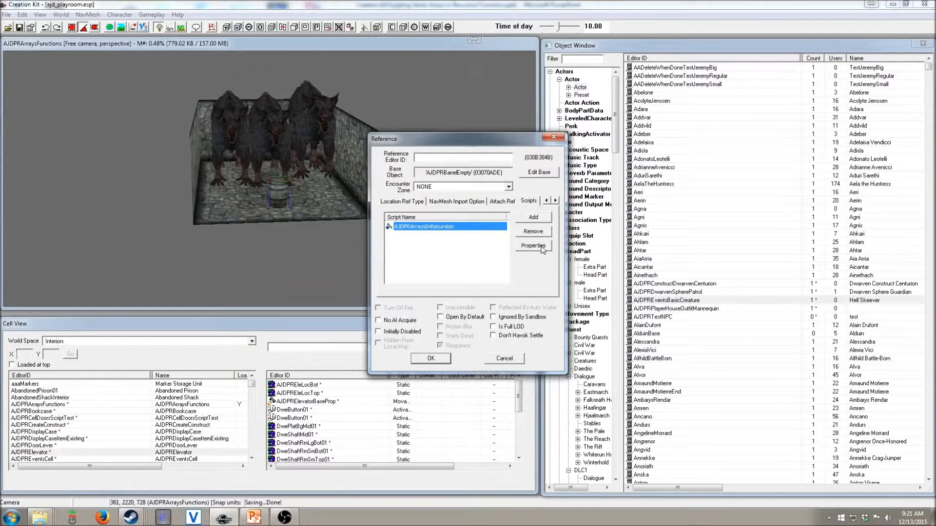
click(532, 246)
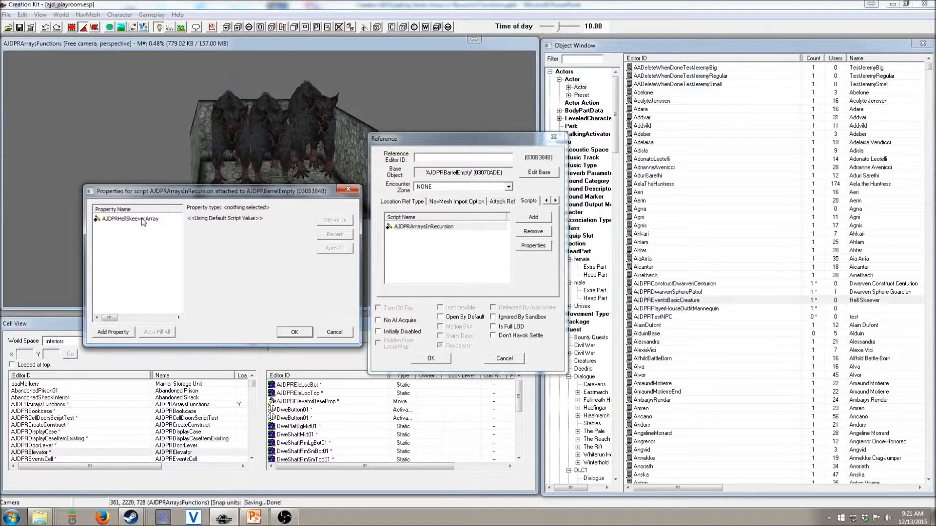
click(130, 218)
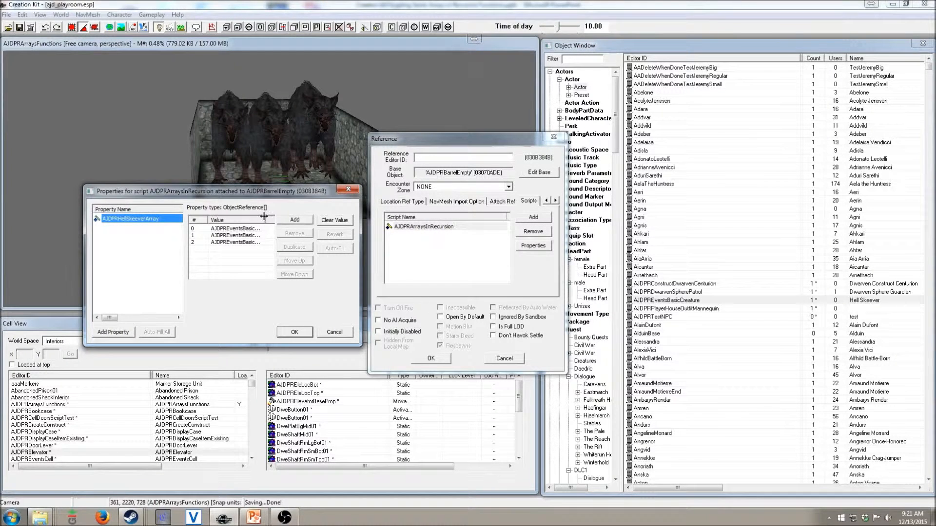
scroll(right, 3)
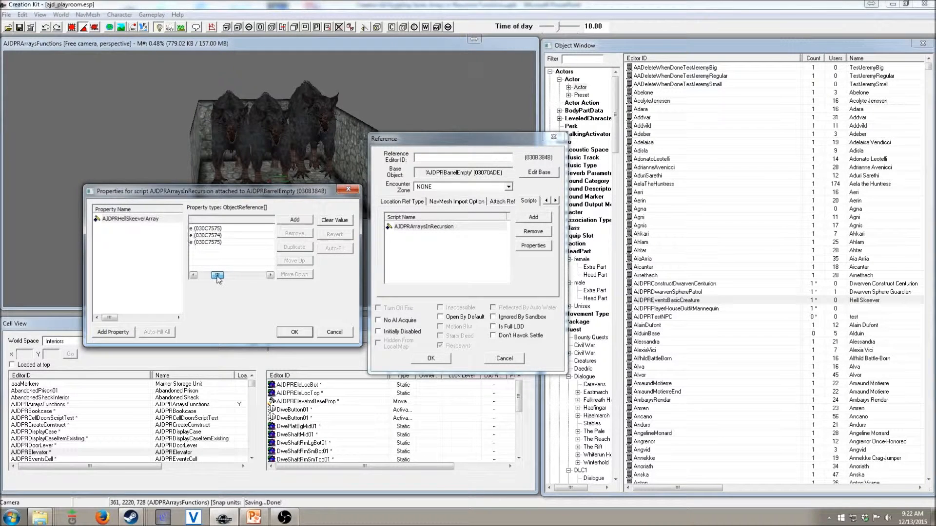
click(206, 242)
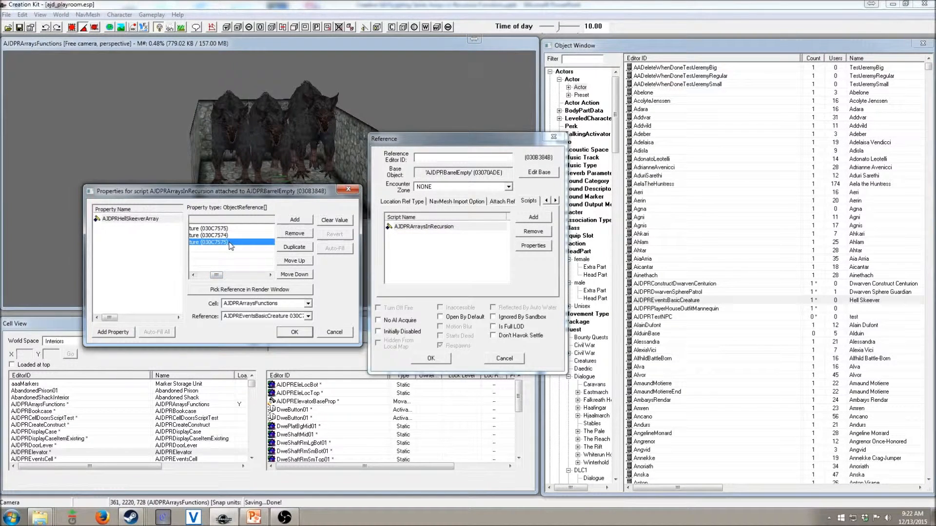
click(308, 316)
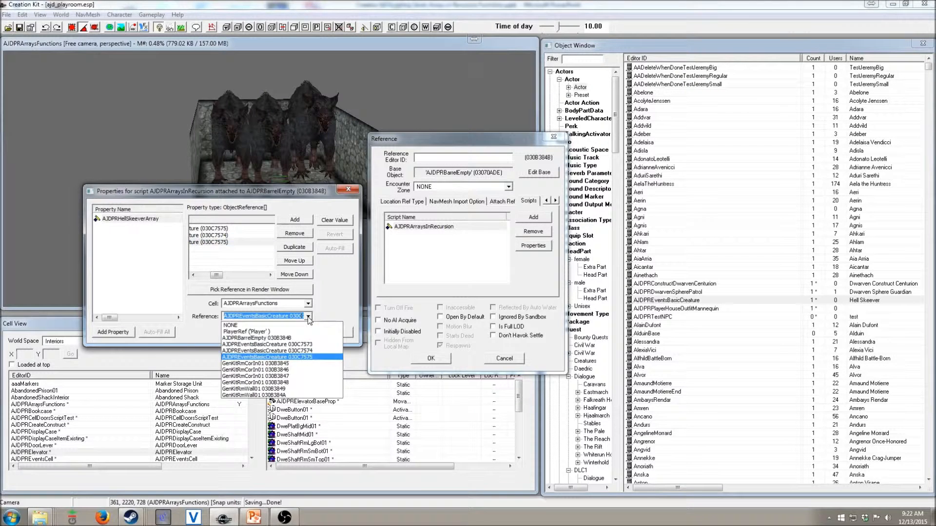
click(281, 356)
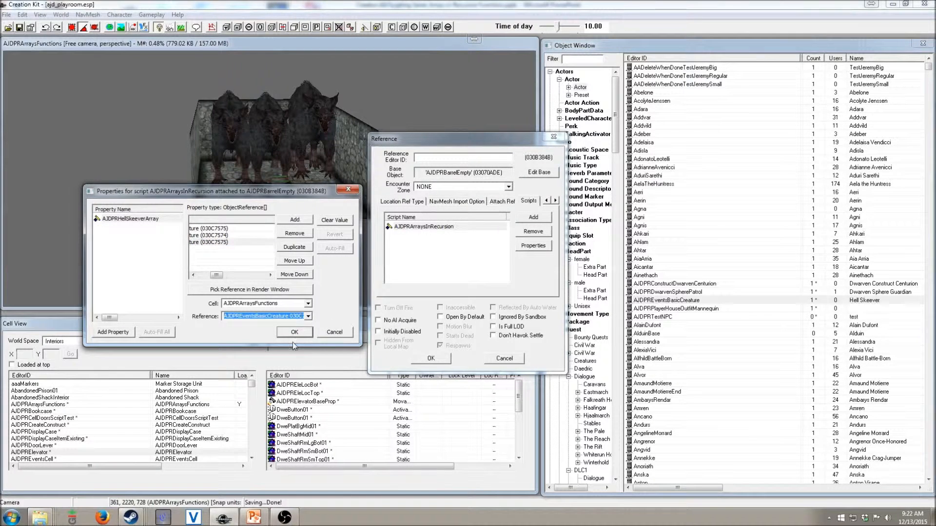
- Accept the property values, then reopen them to view AJDPRHellSkeeverArray again
click(292, 332)
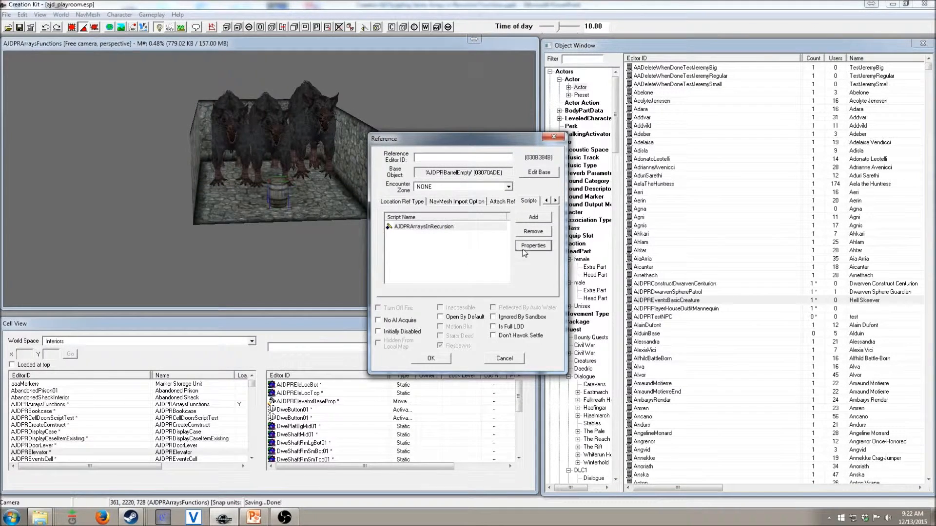
click(531, 245)
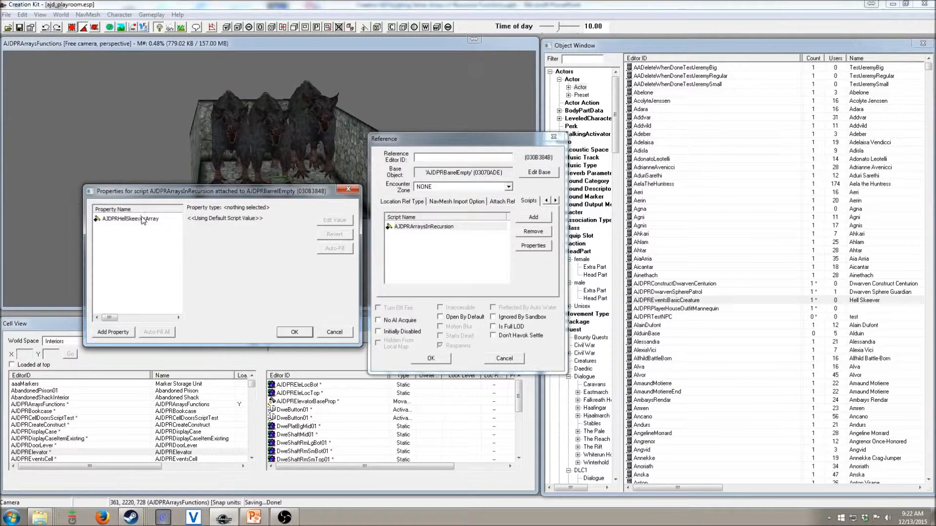
click(129, 218)
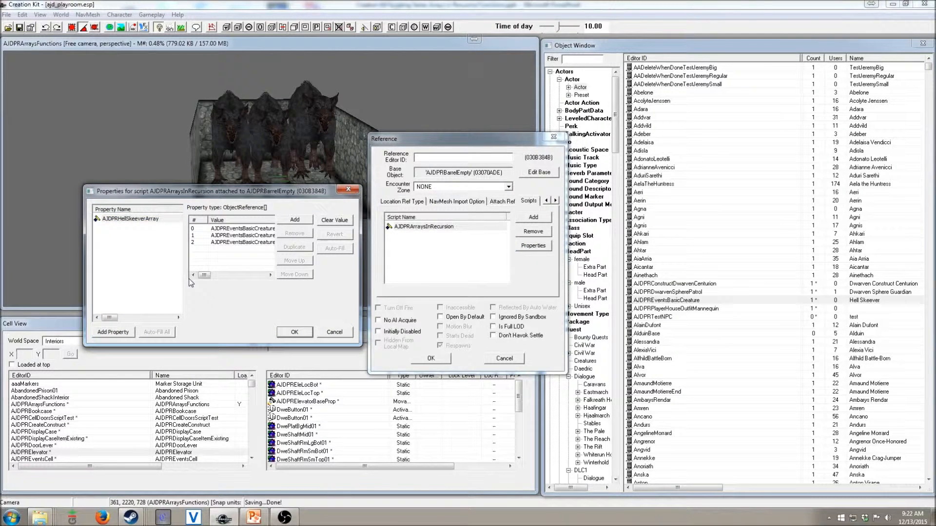
click(212, 275)
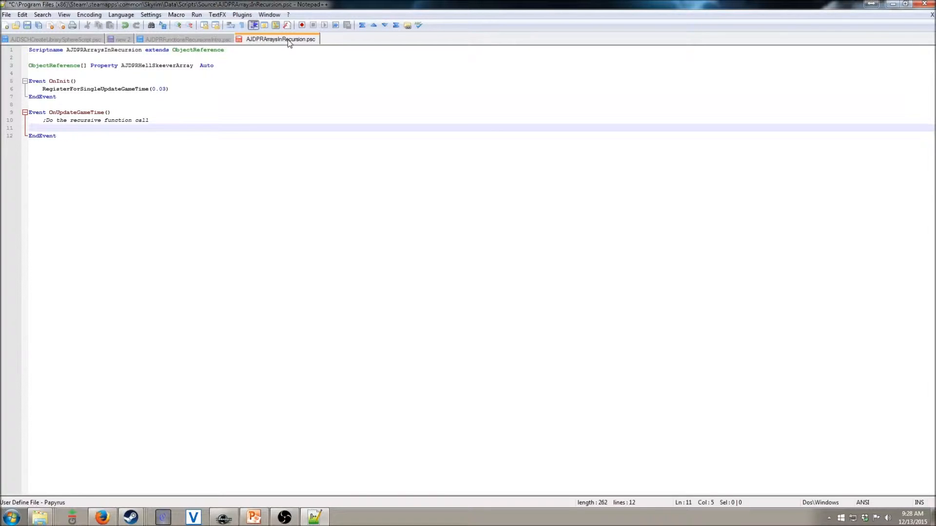
- Write the header Function SkeeverSpawnWithArrays(int index, int maxValue) below EndEvent, removing a stray comma
key(Enter)
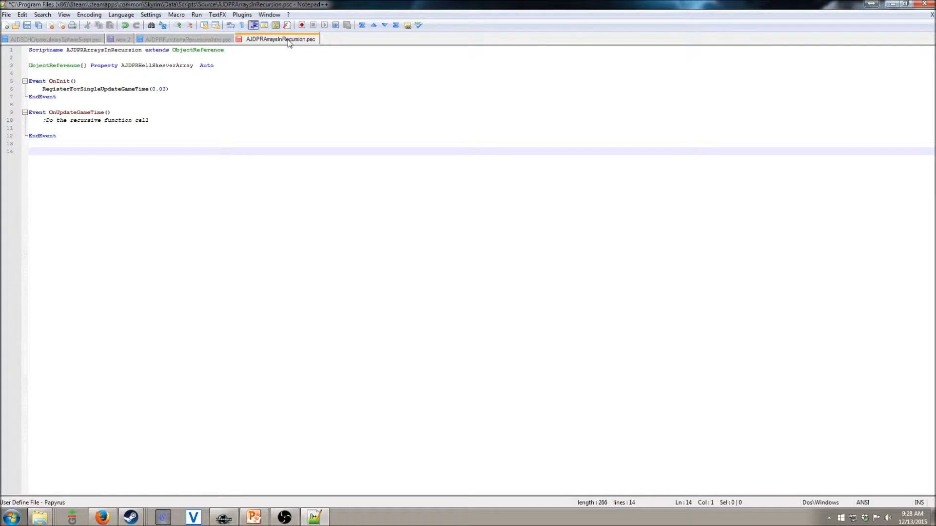
text(Function)
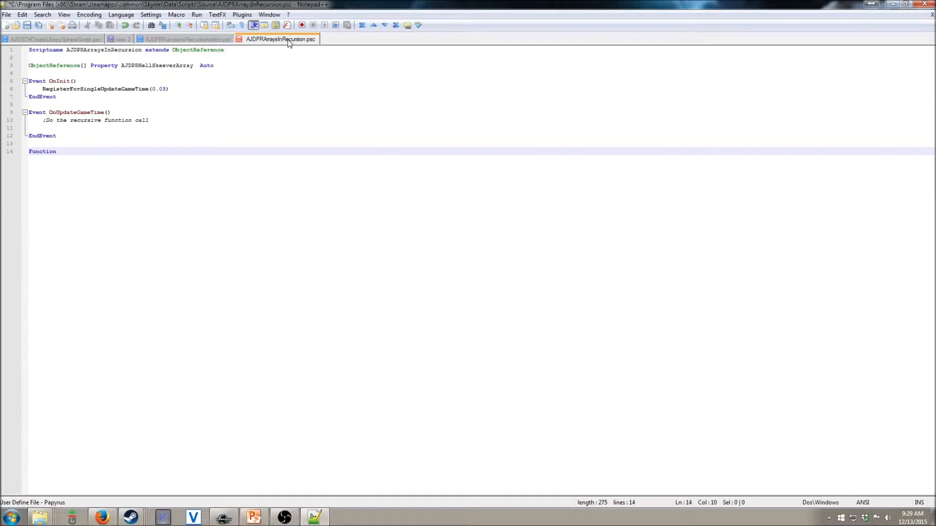
text(SkeeverSpawnWith)
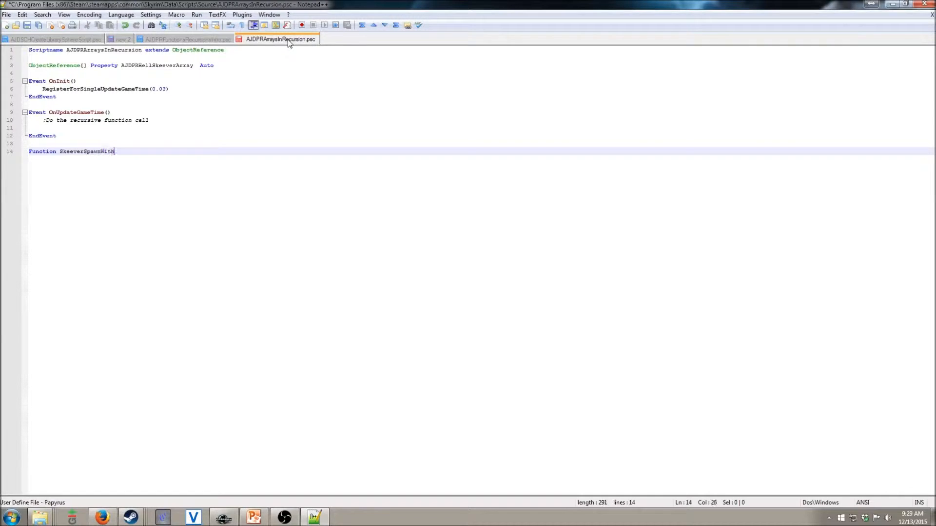
text(Arrays())
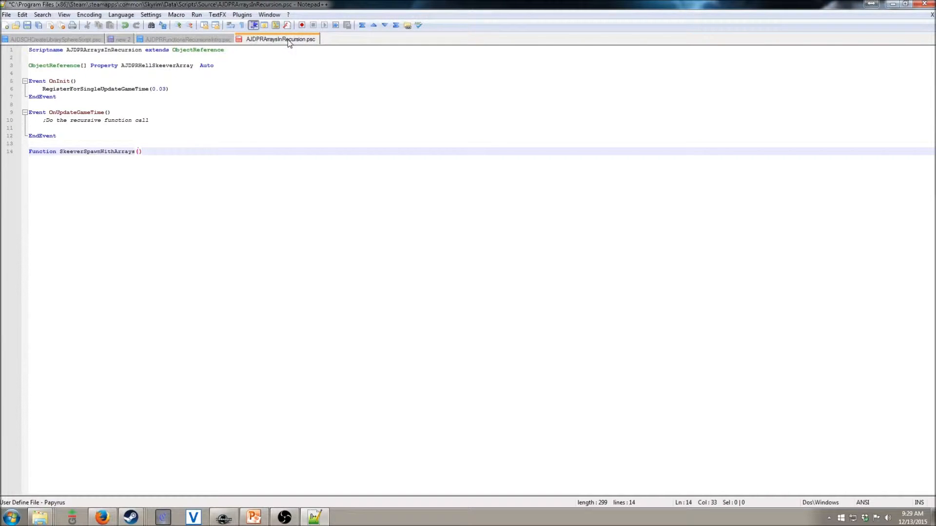
text(int)
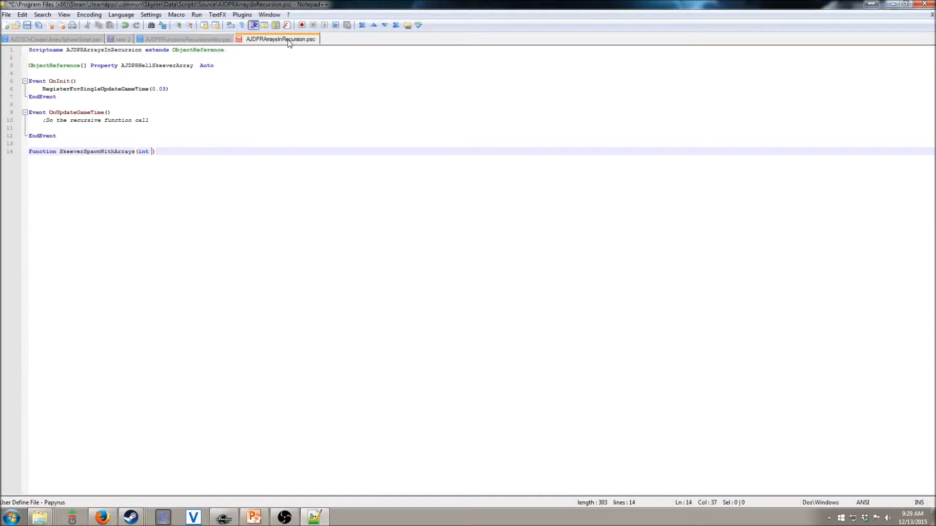
text(initialI)
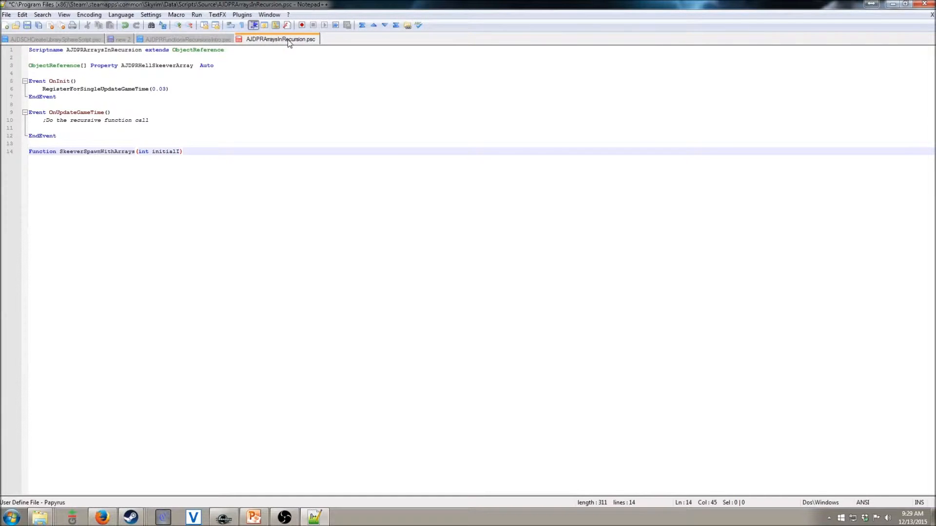
text(index)
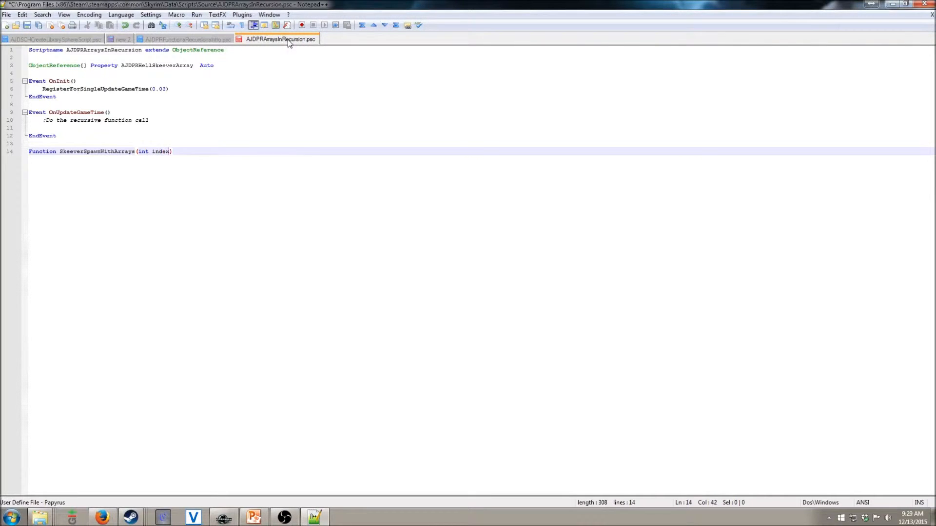
text(,)
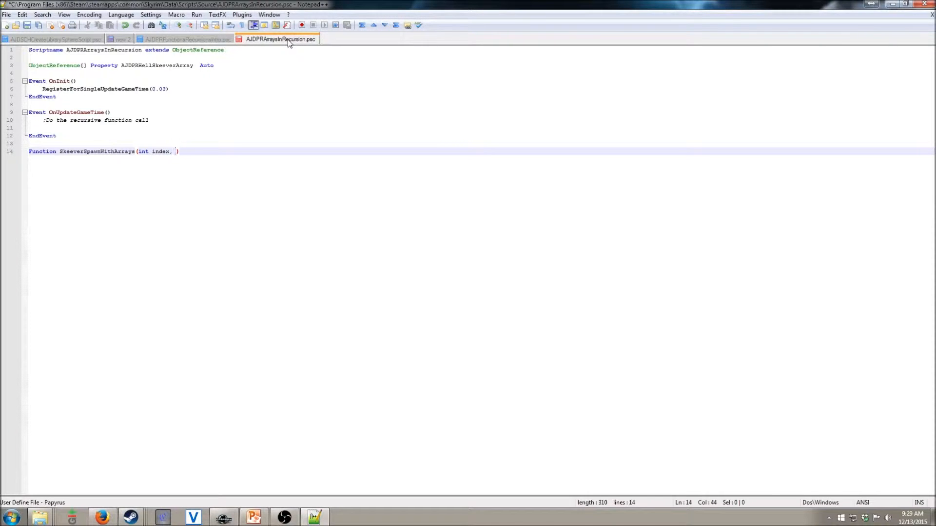
text(int)
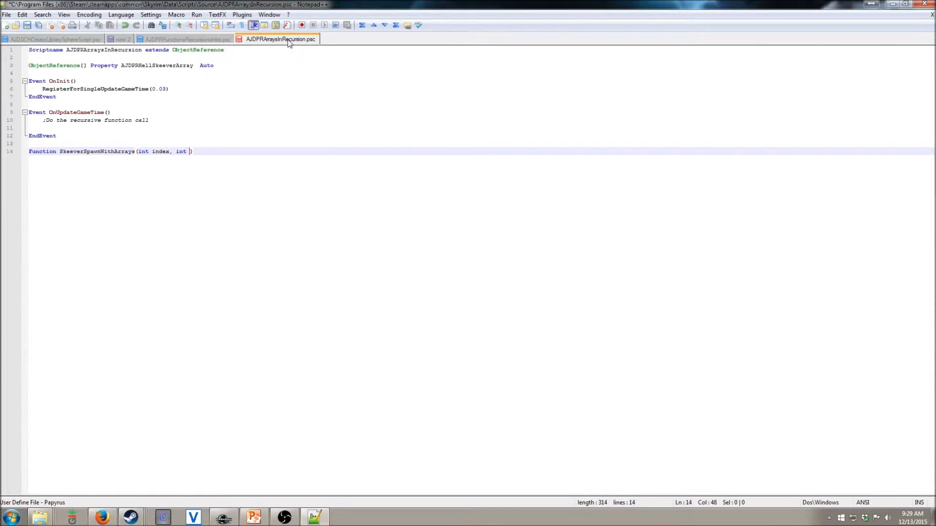
text(maxValue,)
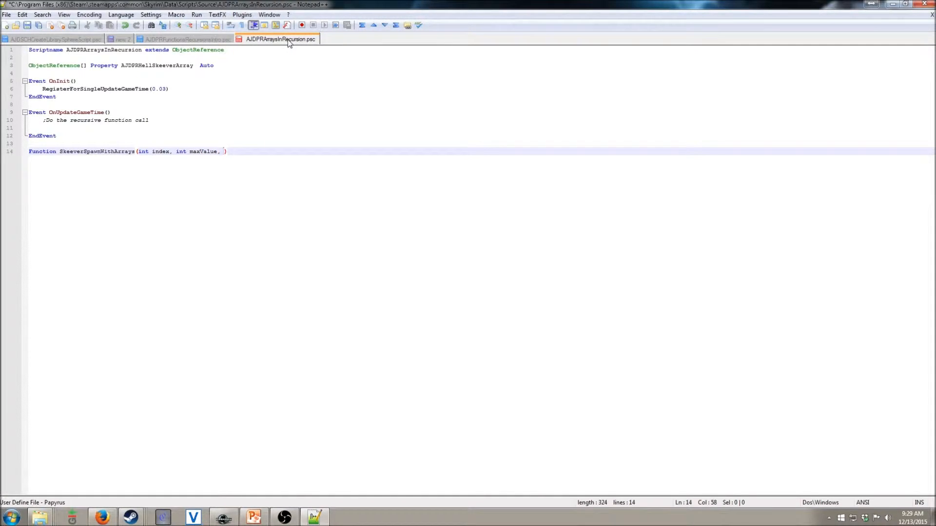
key(Backspace)
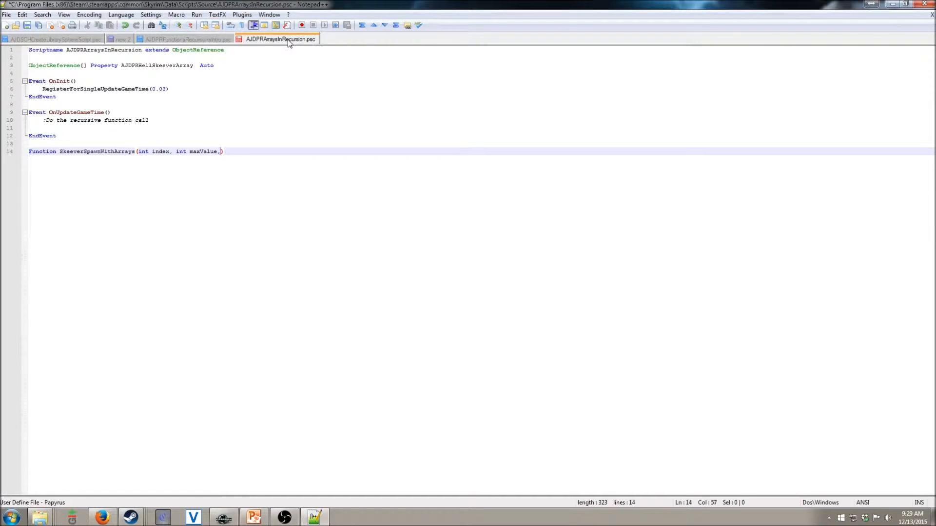
key(enter)
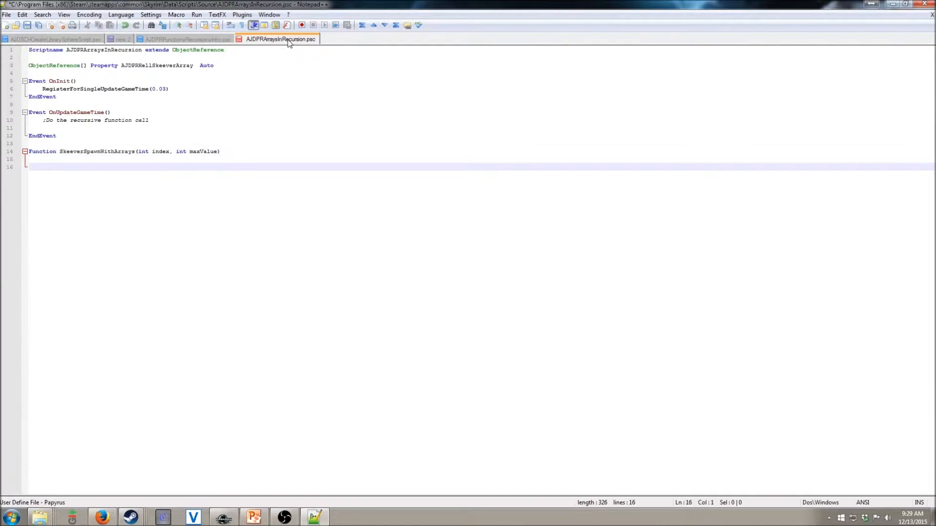
- Add EndFunction to close the function and start a check comment
text(EndFunction)
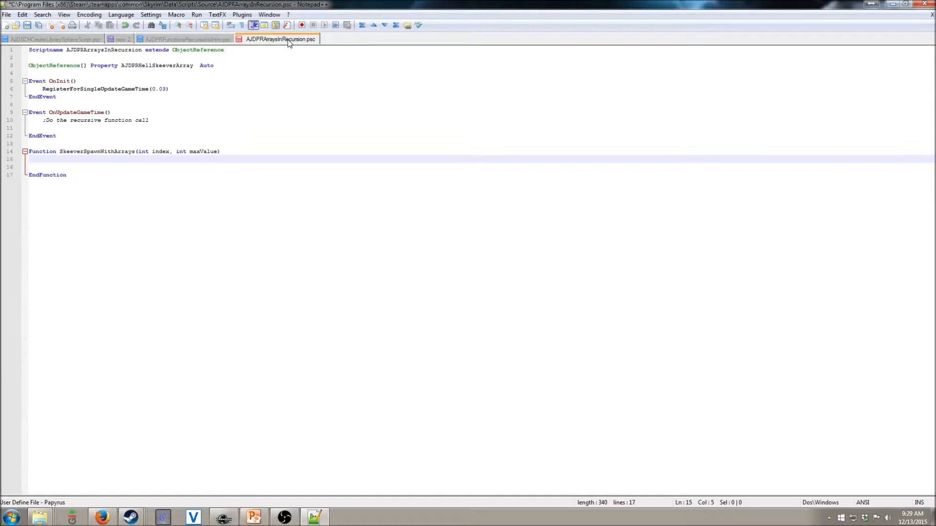
text(;Check)
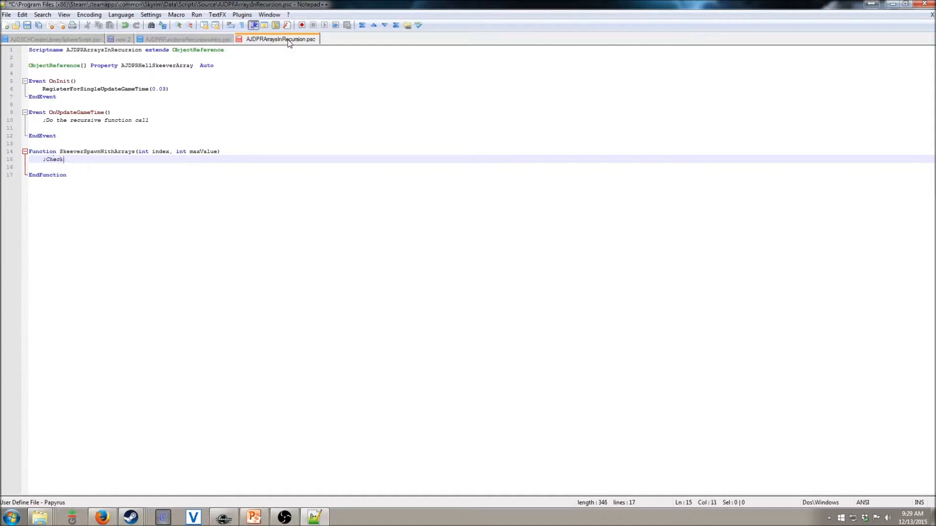
text(to see)
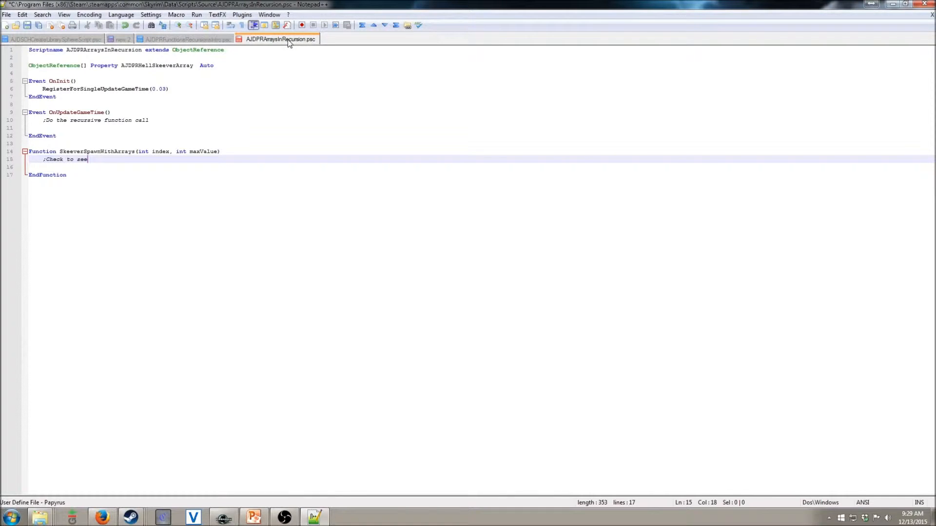
key(BackSpace)
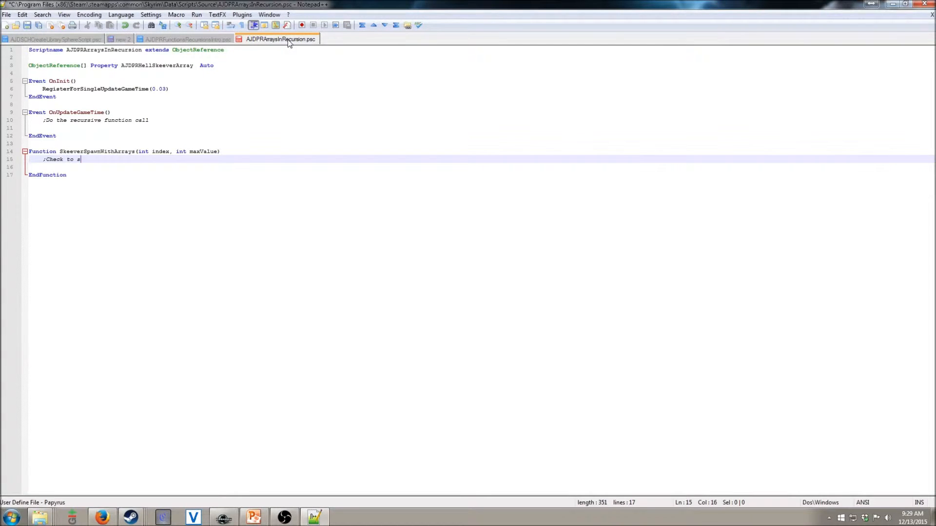
key(BackSpace)
text(index)
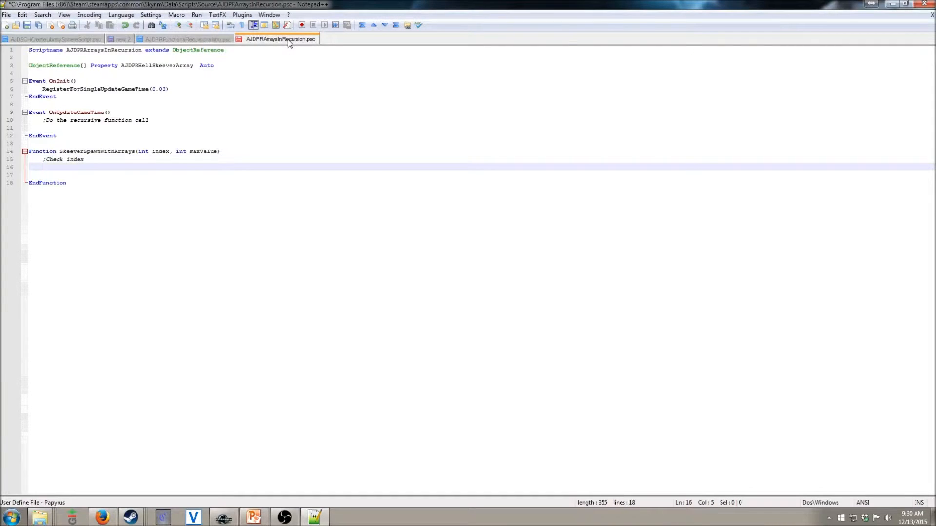
- Add an if (index == 0) check calling AJDPRHellSkeeverArray[index].MoveTo(Game.GetPlayer(), ...)
text(if (ind))
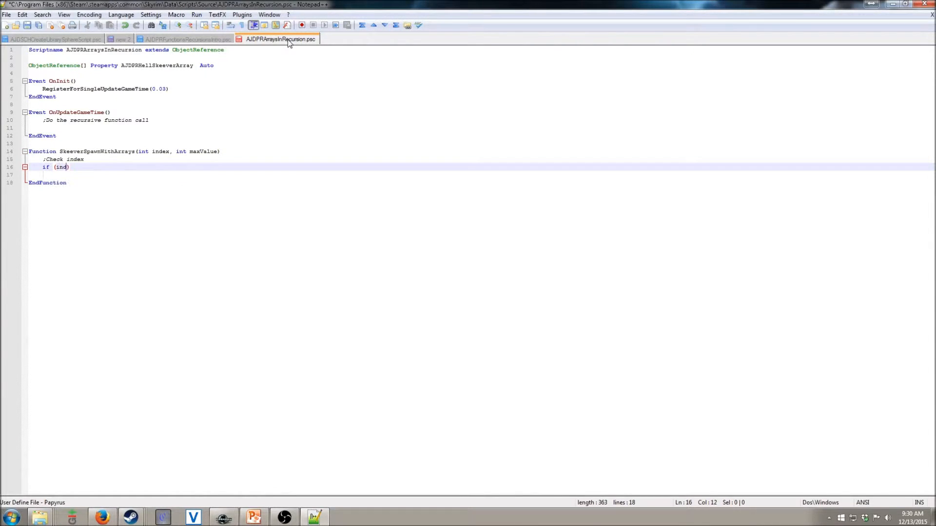
text(ex ==)
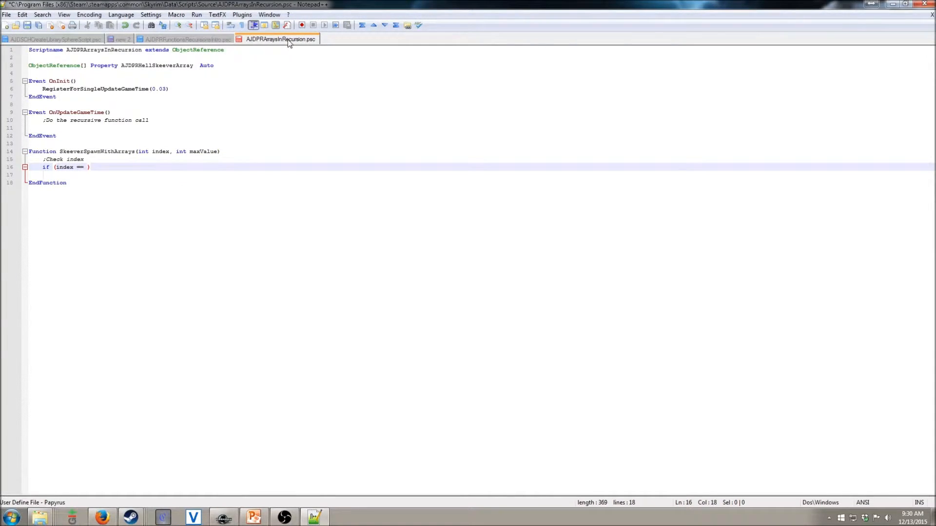
text(0))
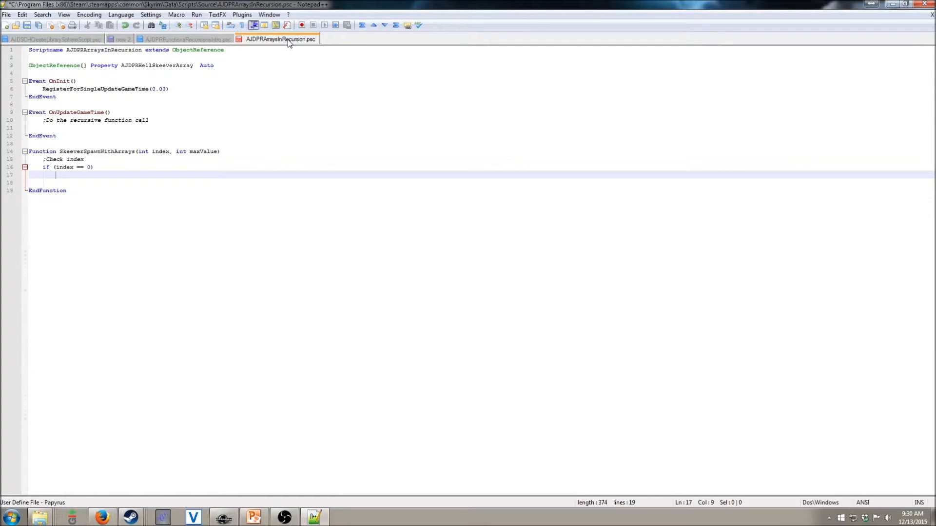
text(AJDPRHellSkeeverArray)
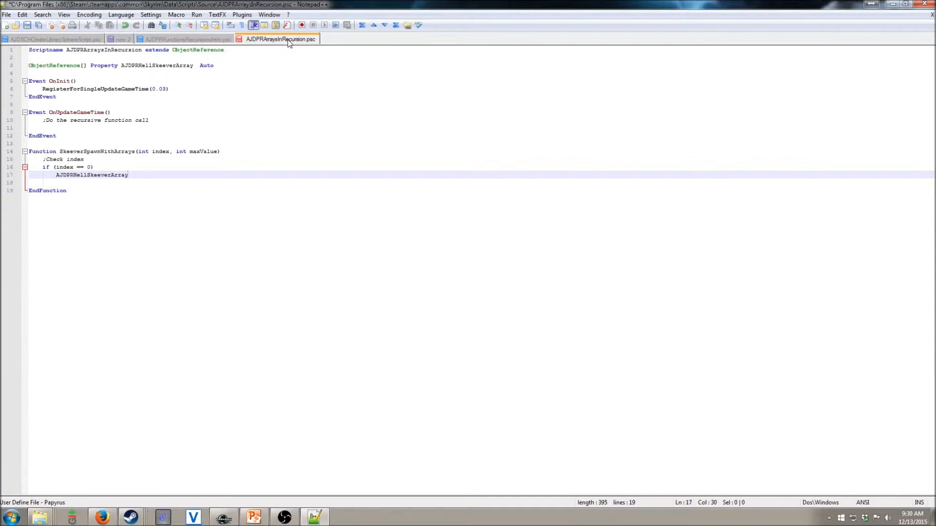
text([index])
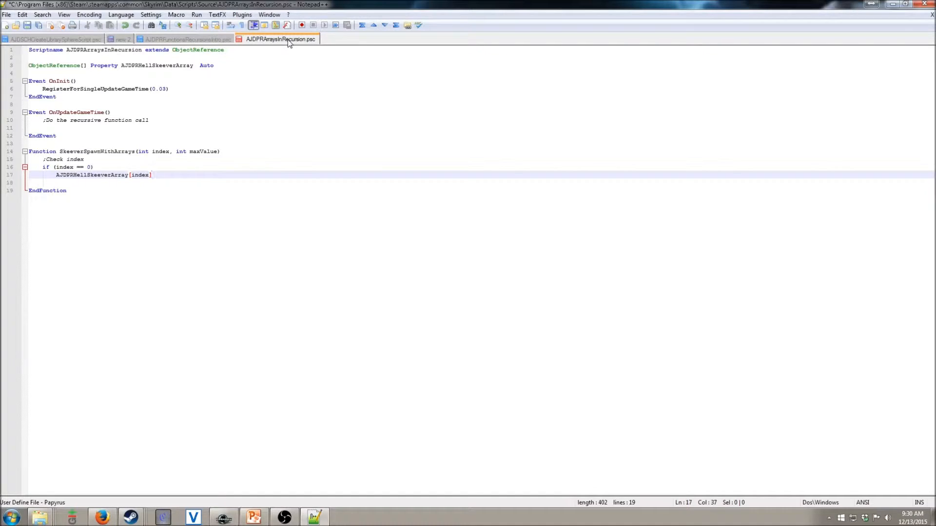
text(.Mov)
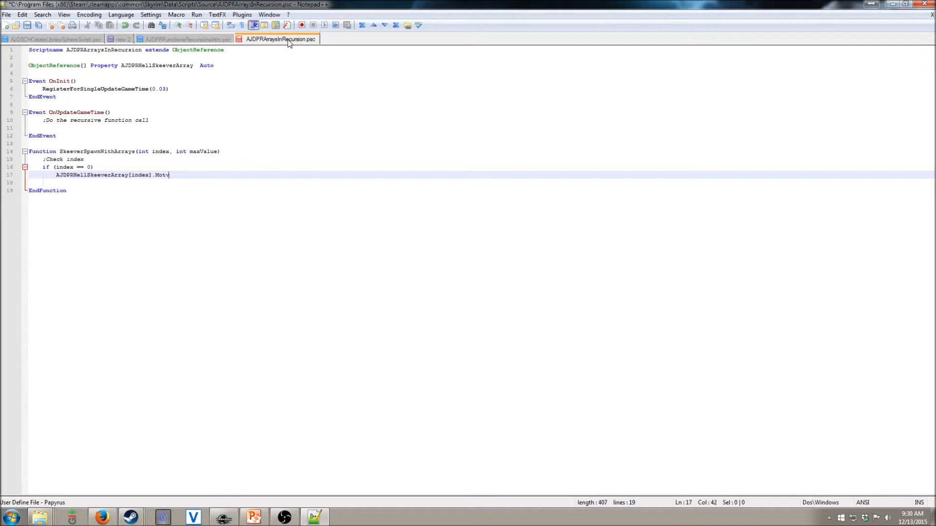
text(eToP1)
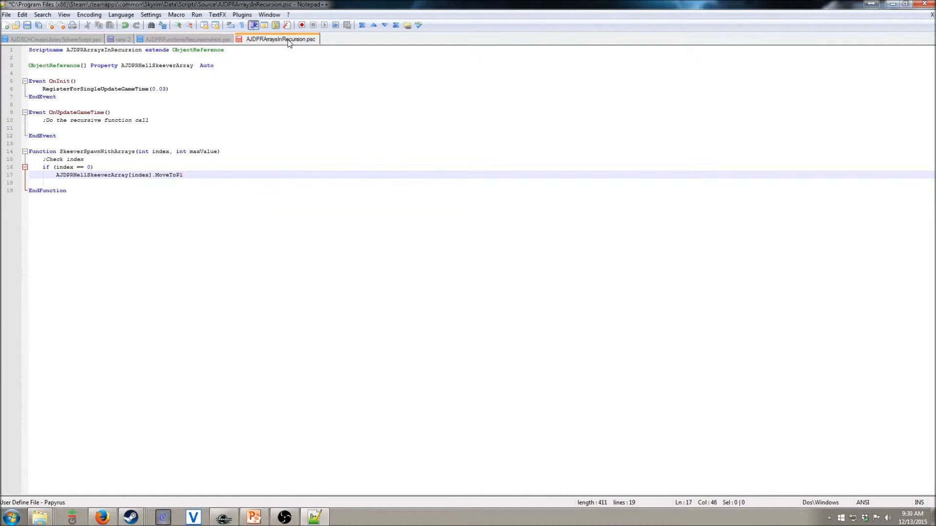
key(BackSpace)
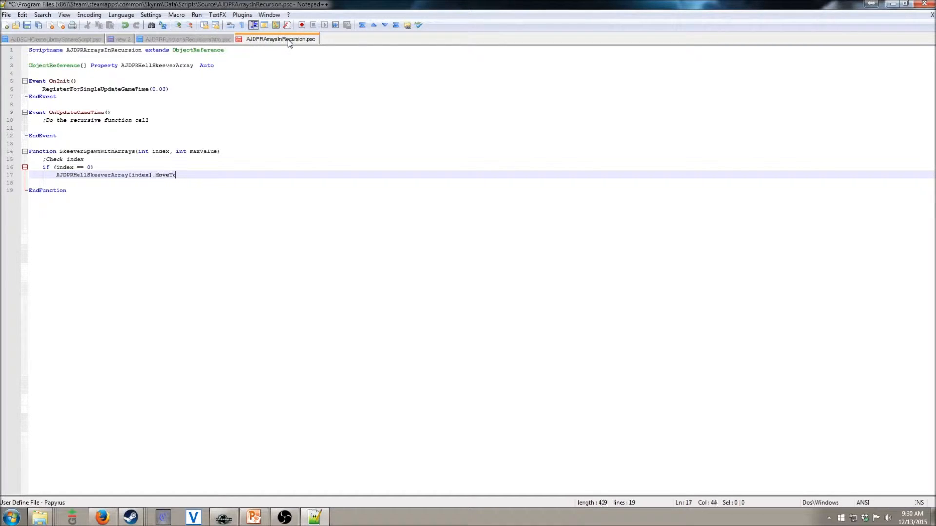
text(())
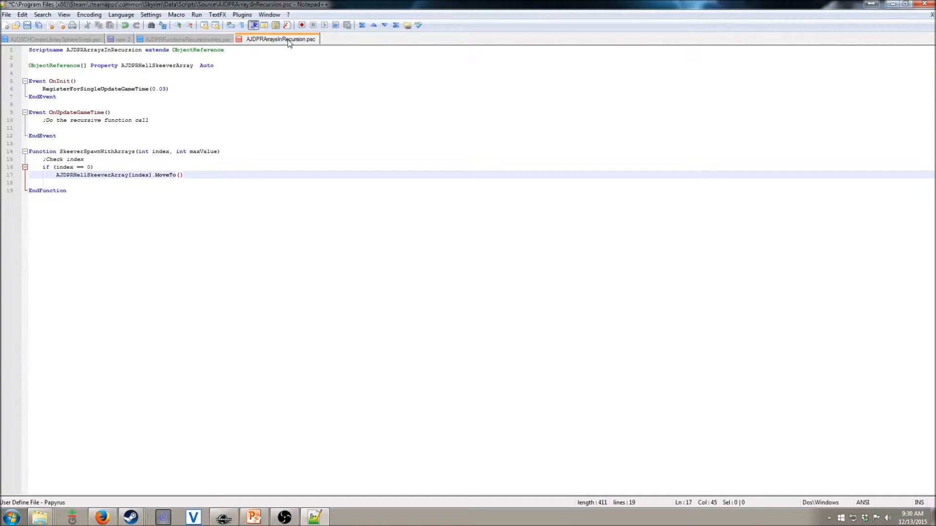
text(Game.)
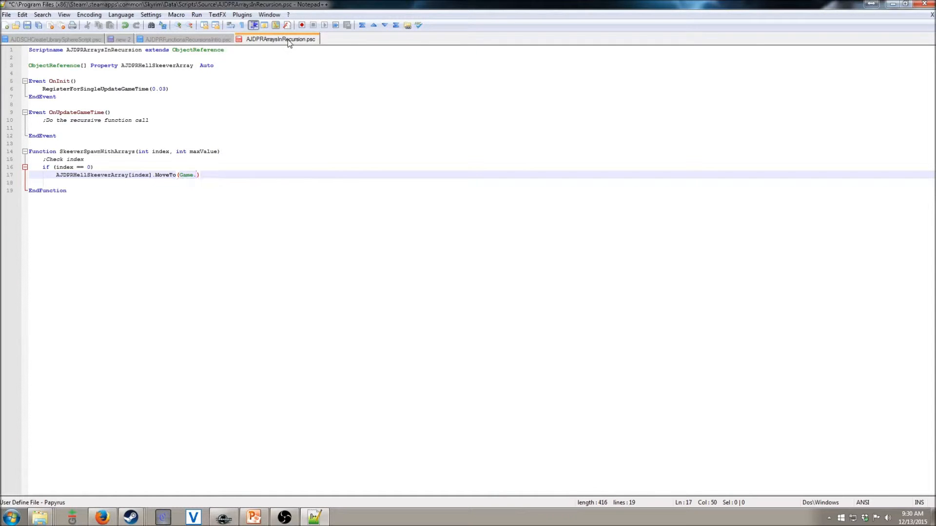
text(GetPlayer()
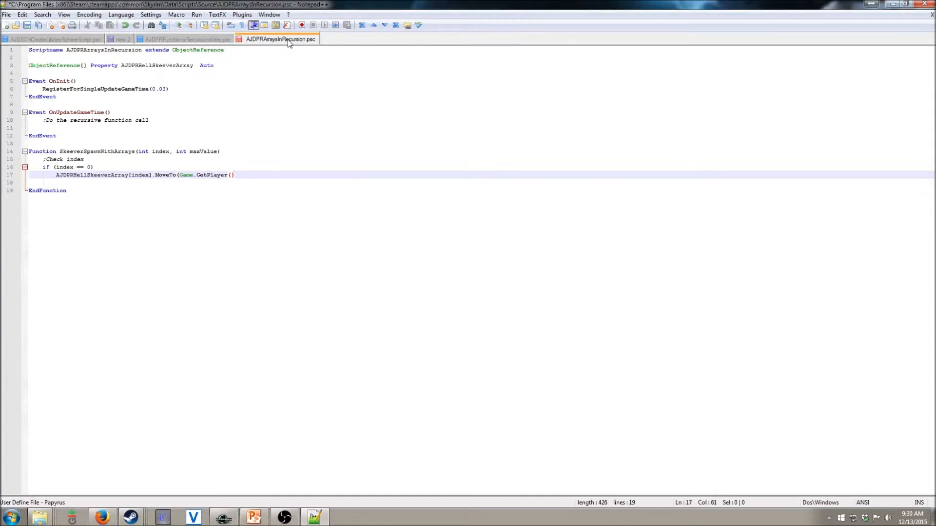
text(,)
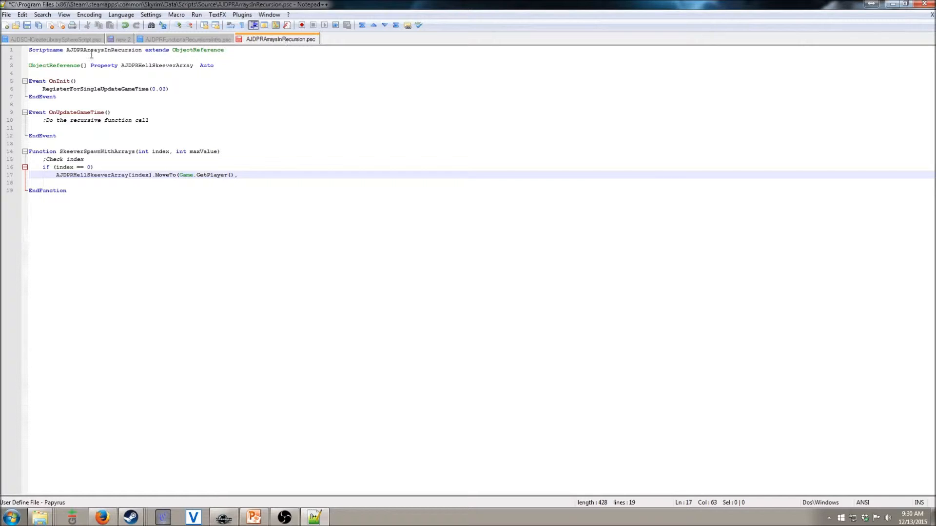
- Add a comment about spawning the skeever behind, and finish the MoveTo offsets with False
click(93, 167)
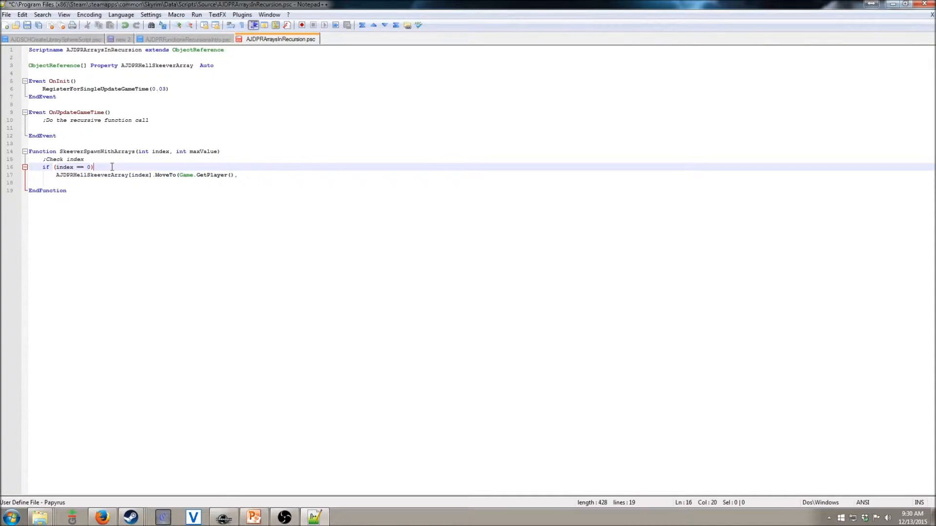
key(Return)
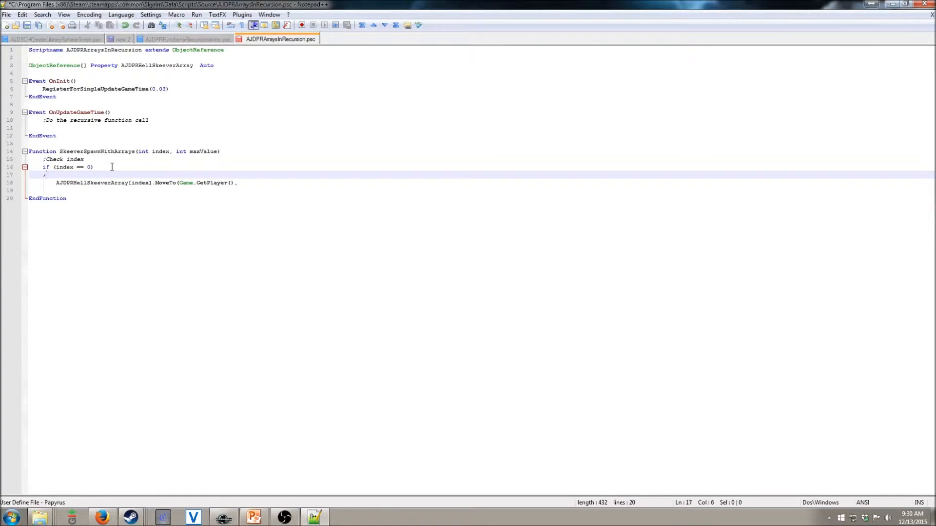
text(;Skeever that spawns be)
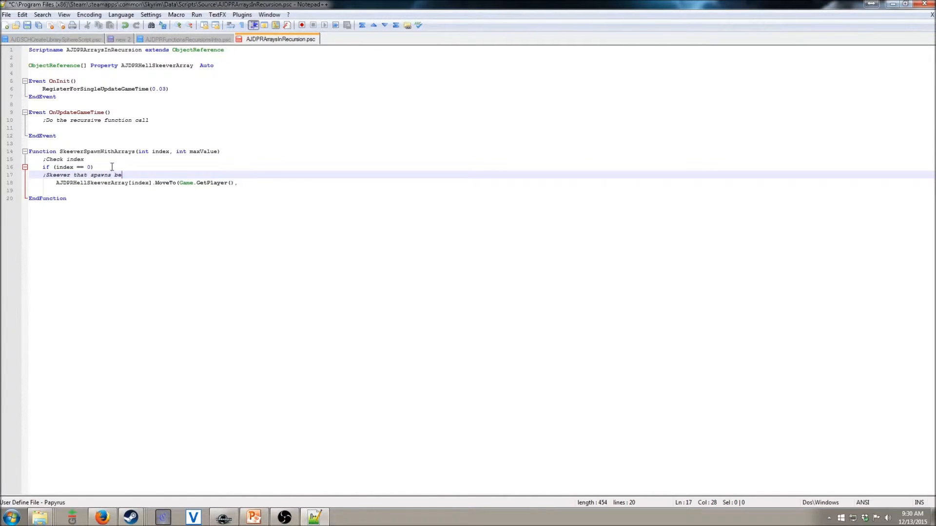
text(hind)
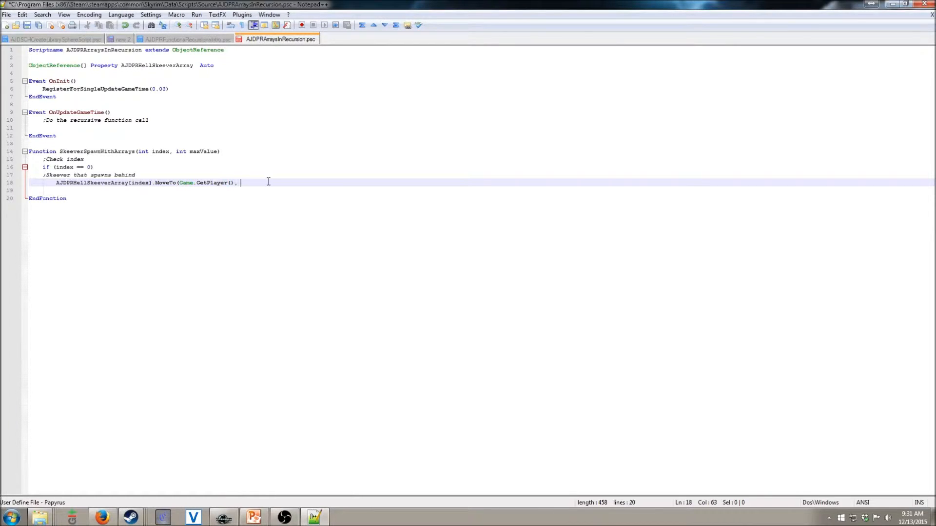
text(0)
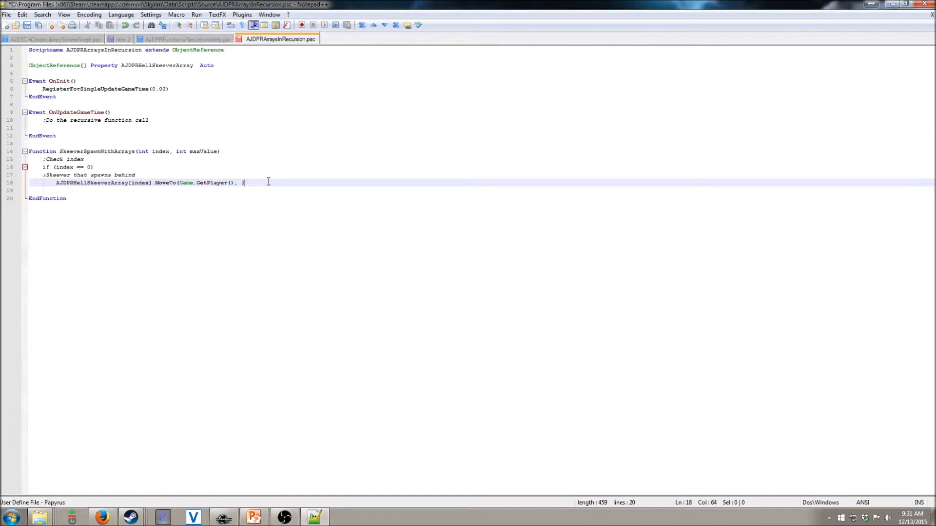
text(.0)
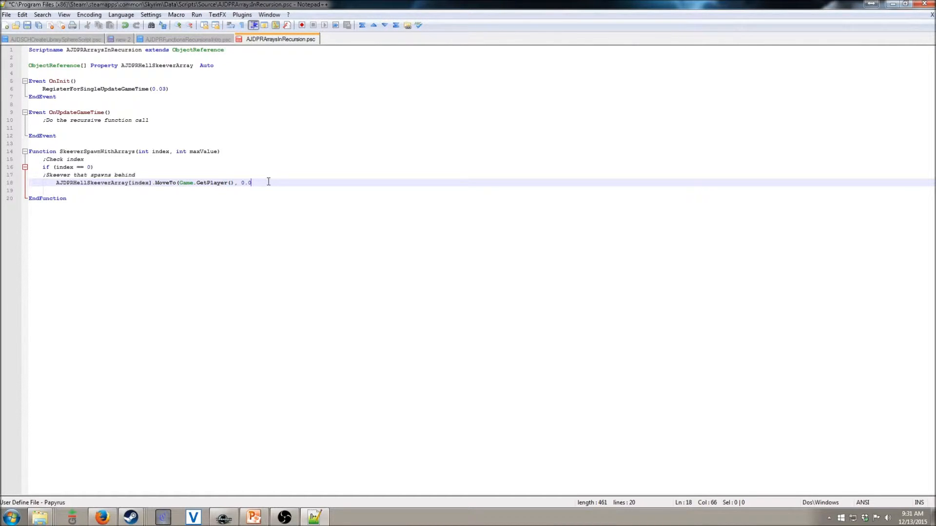
text(, -512)
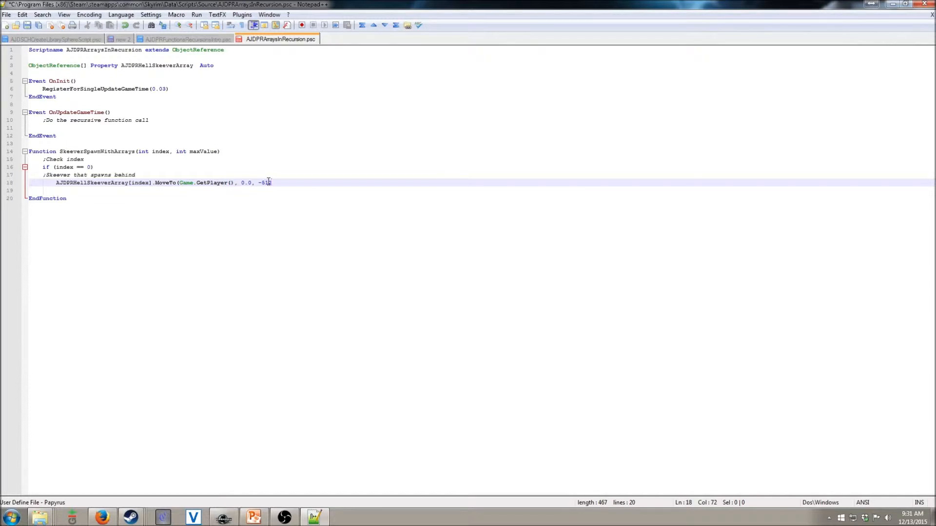
text(.00)
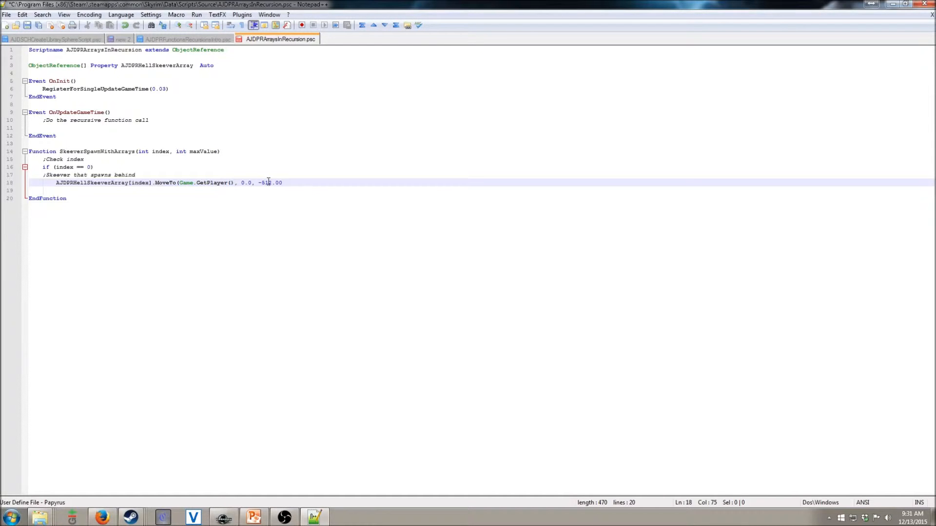
text(,)
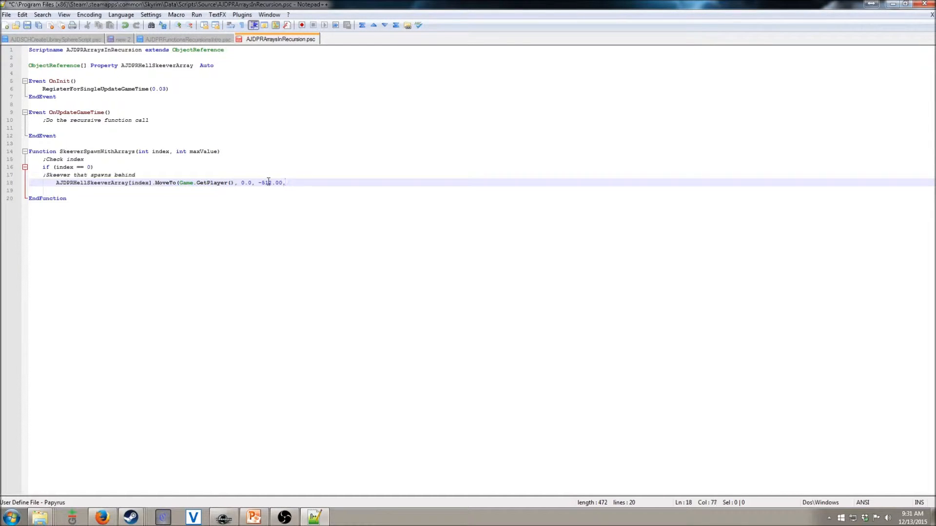
text(0.0)
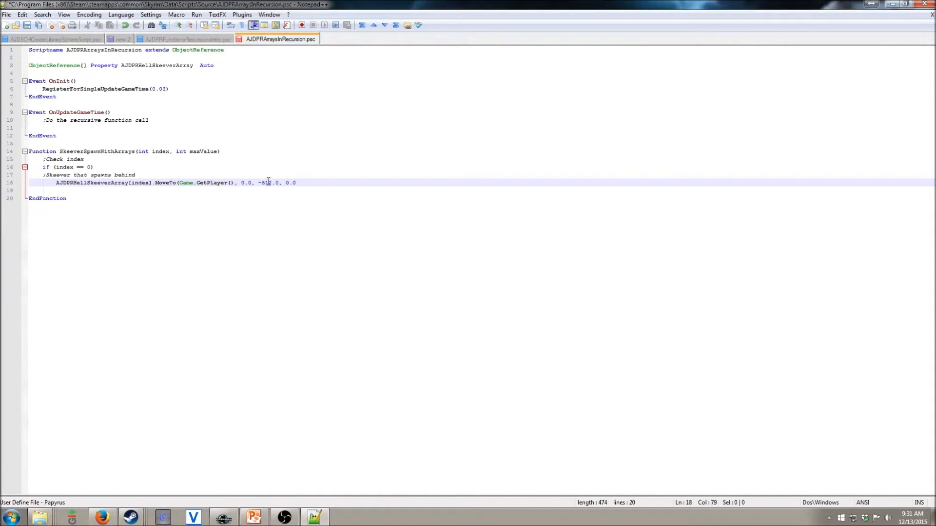
text(F)
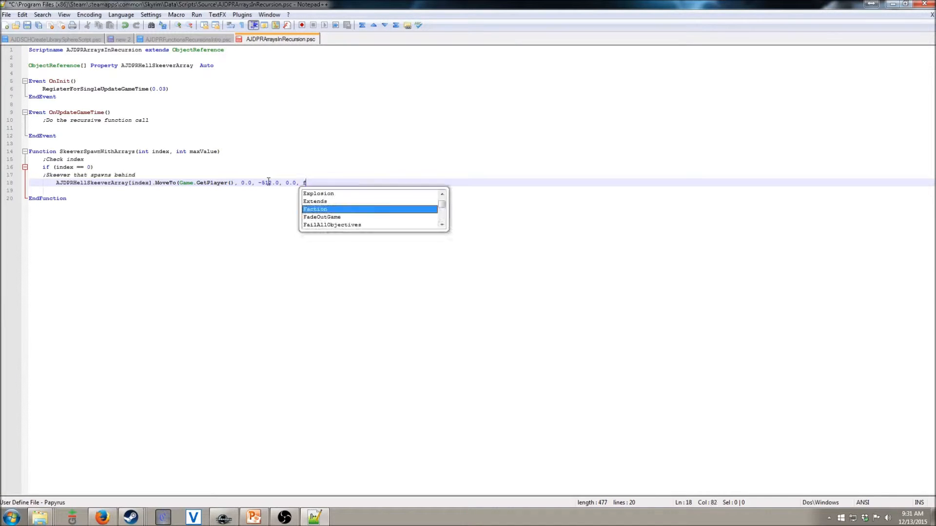
text(alse))
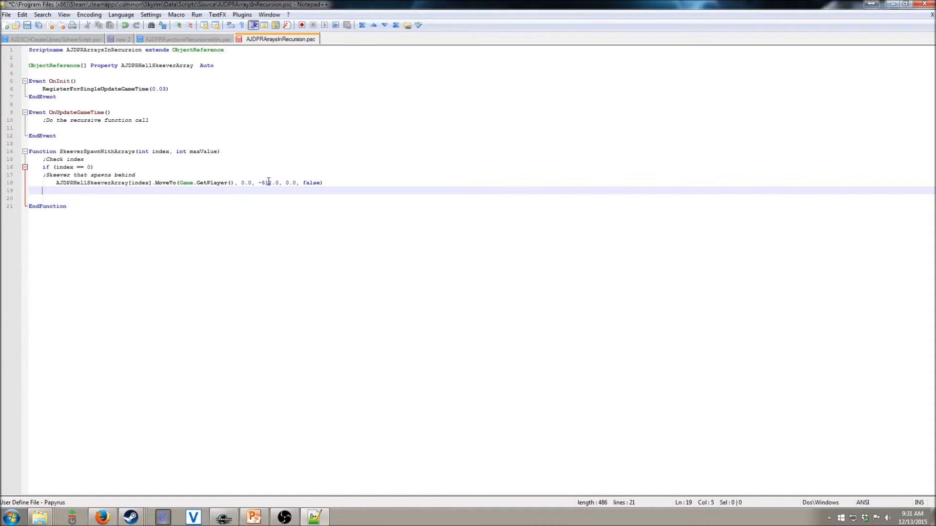
- Add an ElseIf index == 1 branch with a comment about spawning to the right
text(else i)
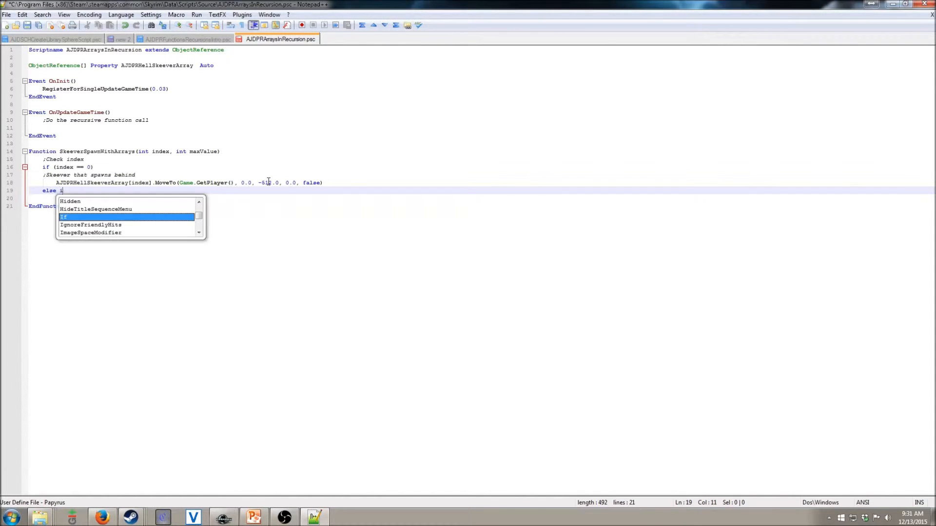
text(If(index)
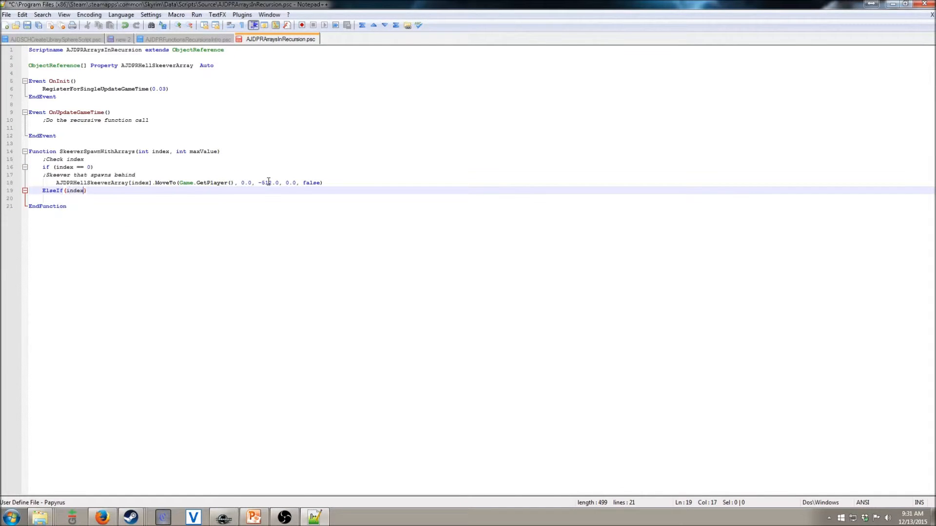
text(== 1)
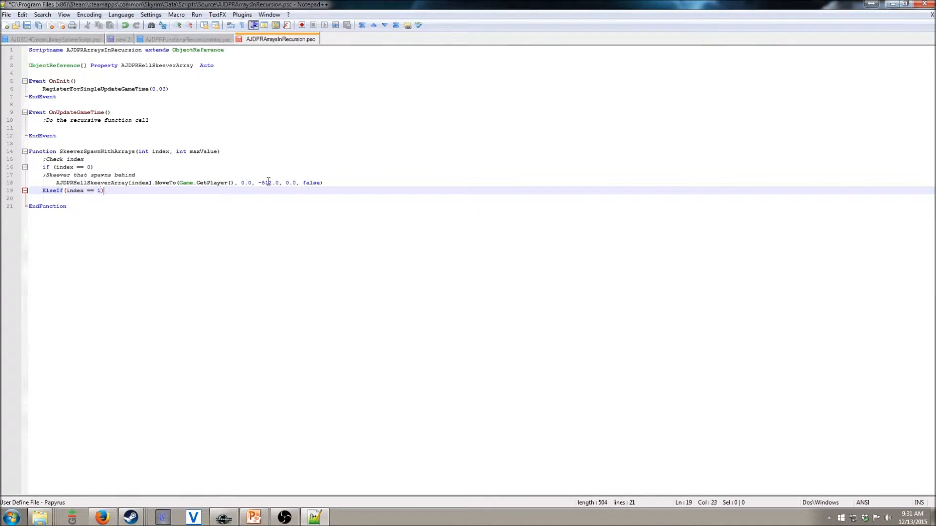
text(;Skeever is going)
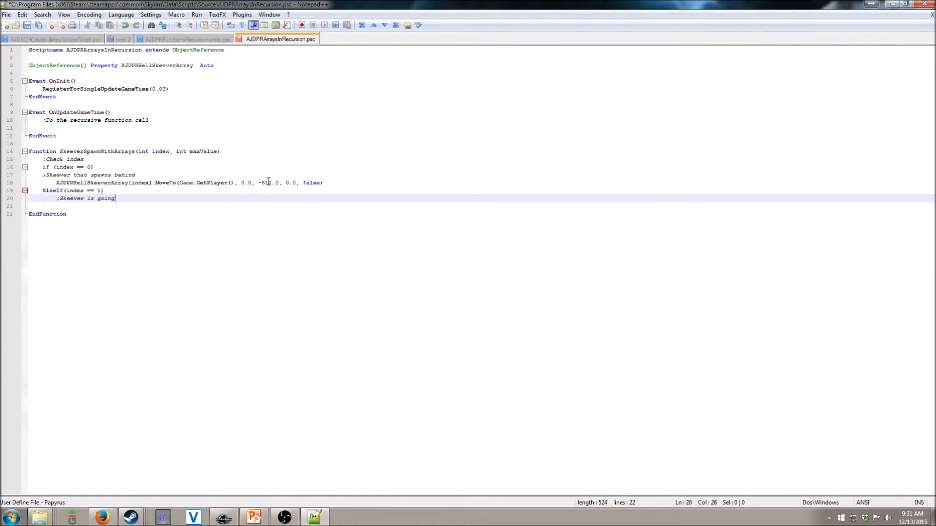
text(to spawn to the)
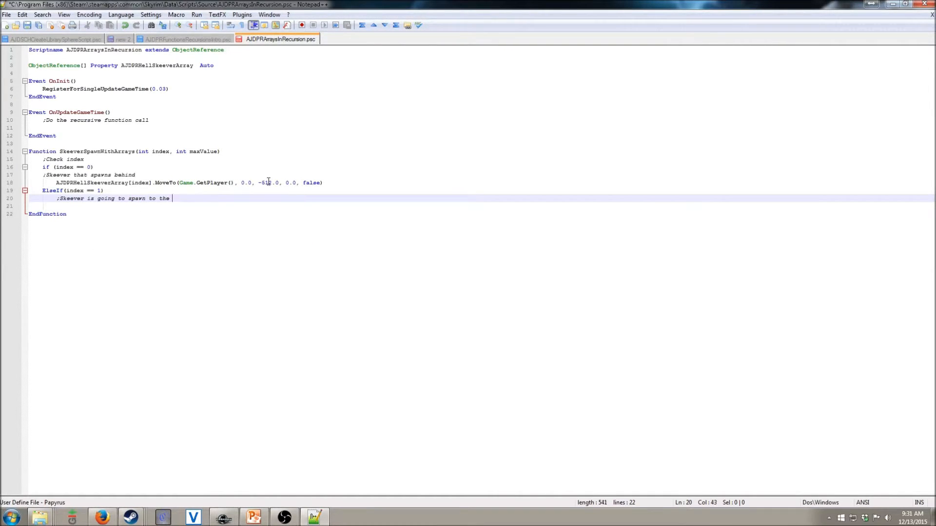
text(right)
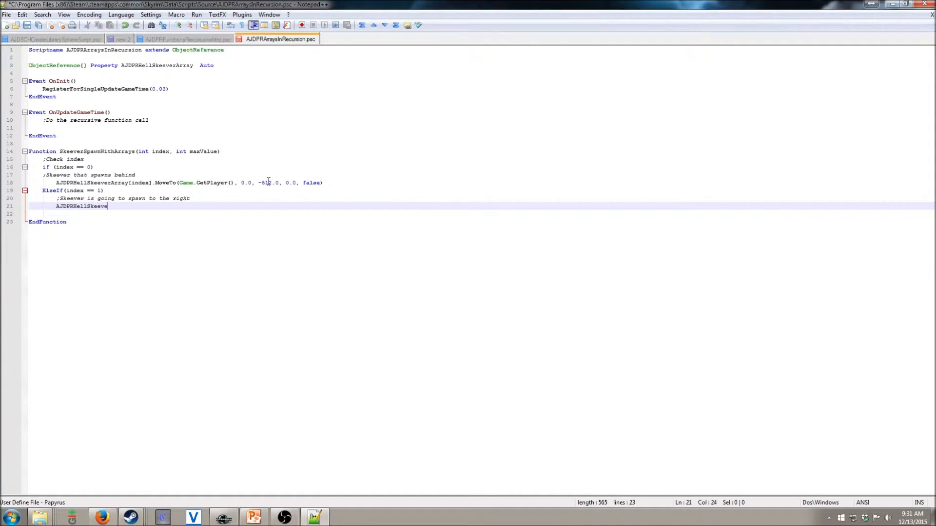
- Type the start of AJDPRHellSkeeverArray[index].MoveTo(Game.GetPlayer() in that branch
text(rArray[])
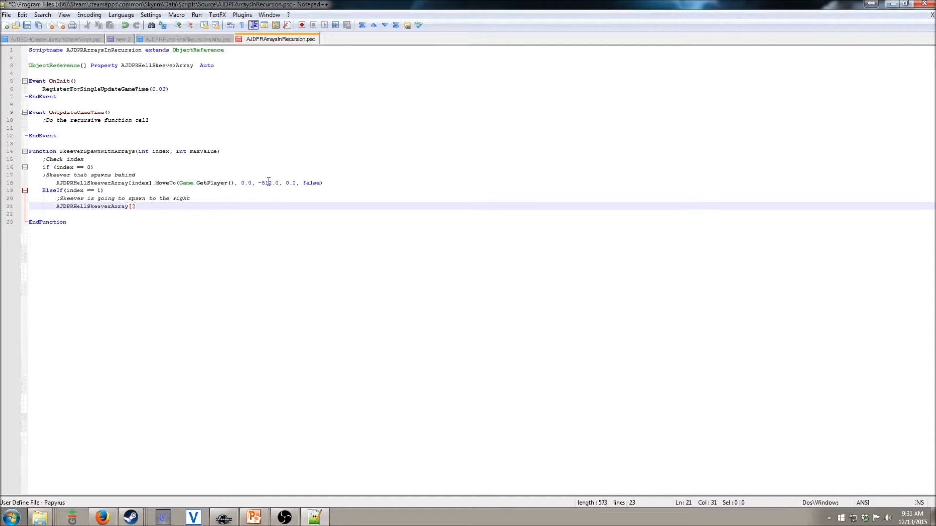
text(index)
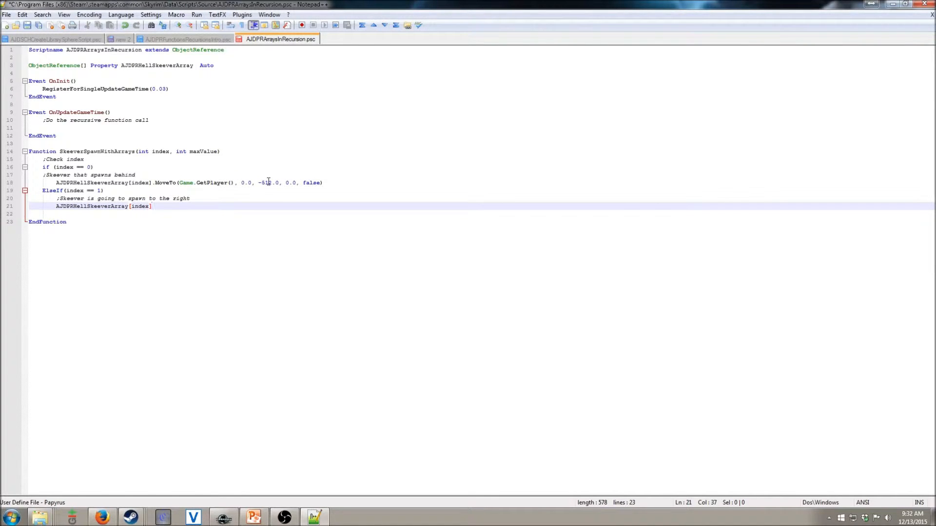
text(.MoveTo))
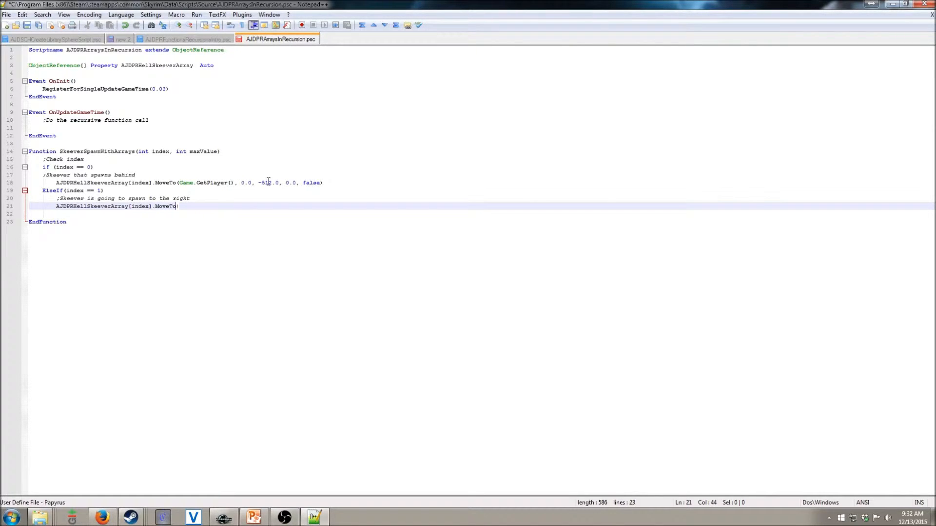
text(())
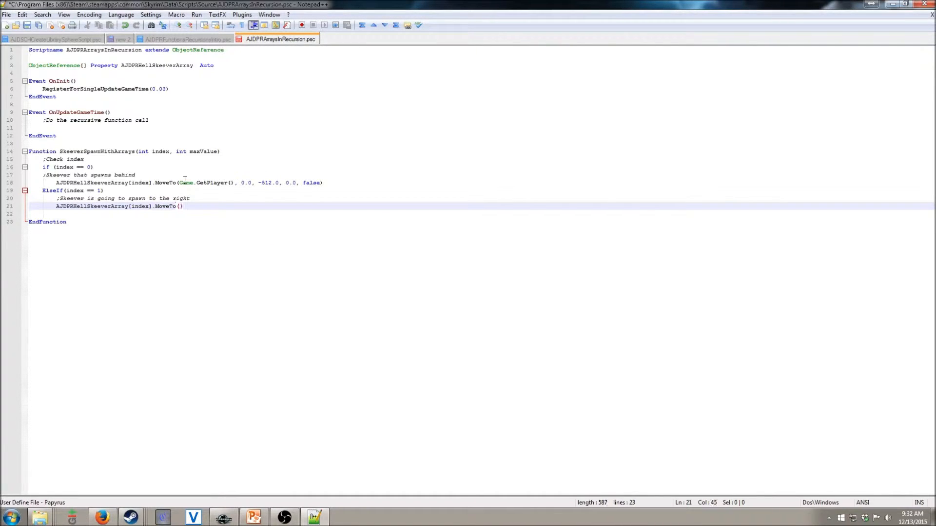
text(ame.G)
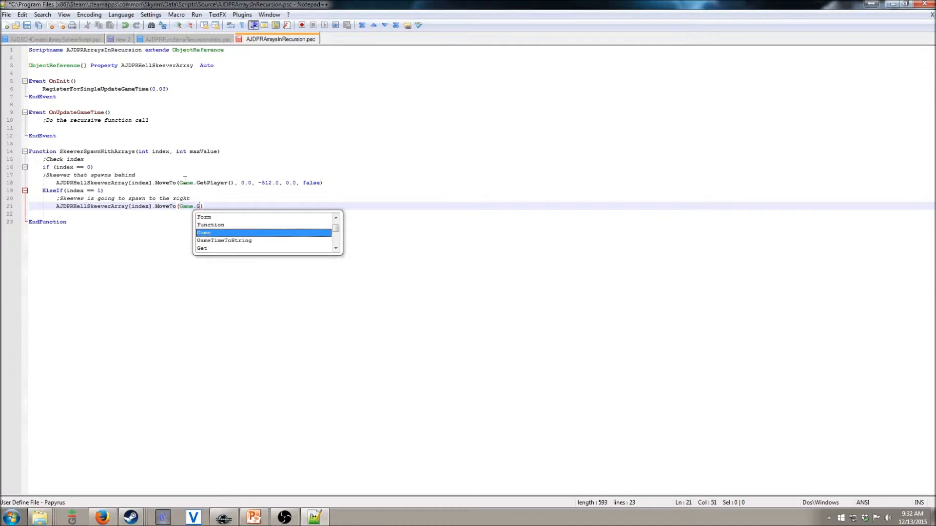
text(etPlayer()
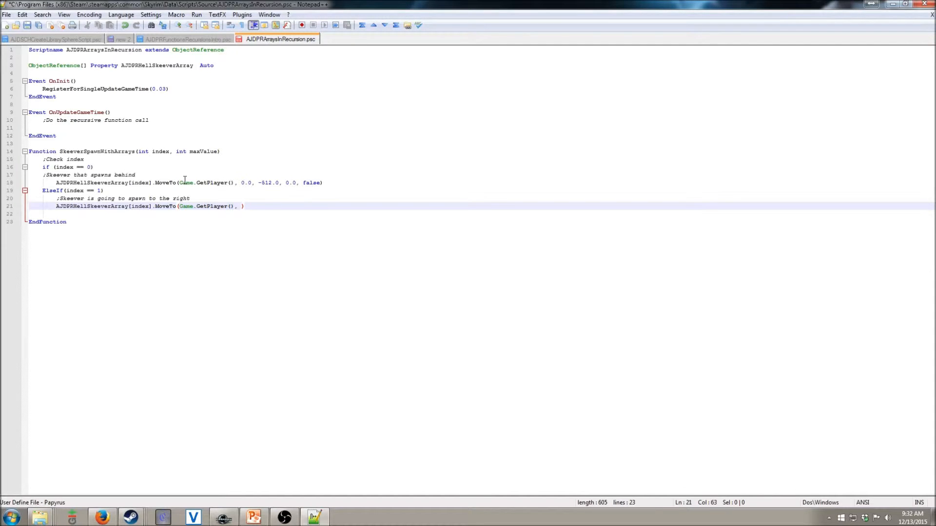
- Finish the right-side MoveTo with offsets 512.0, 0.0, 0.0 and false, then start an Else line
text(512)
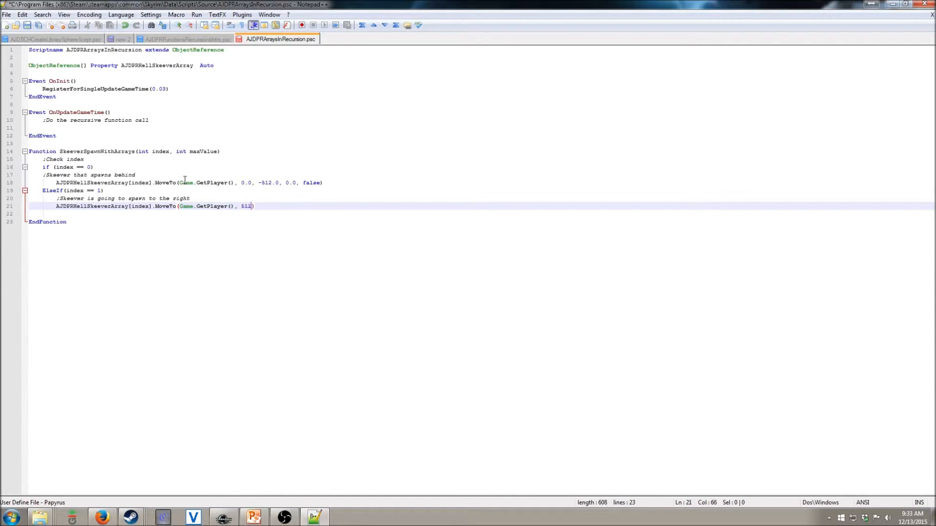
text(.0)
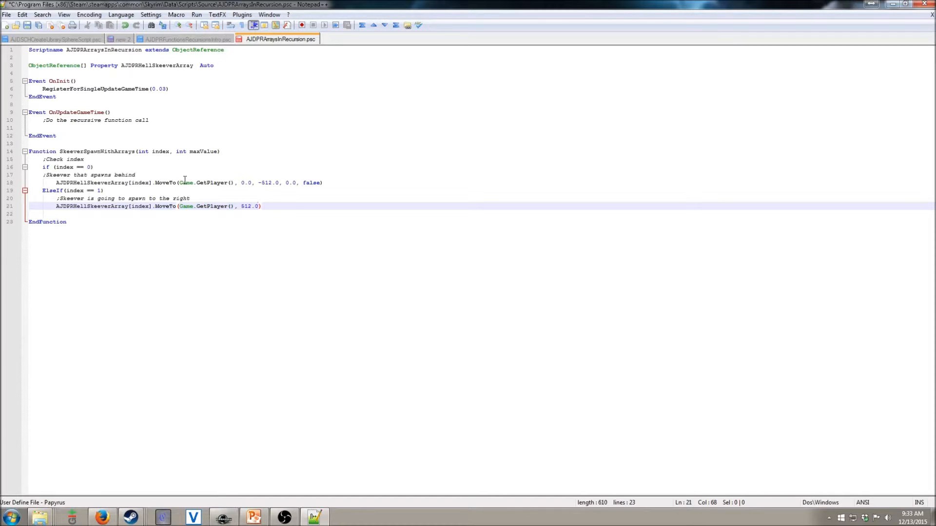
text(, 0.0,)
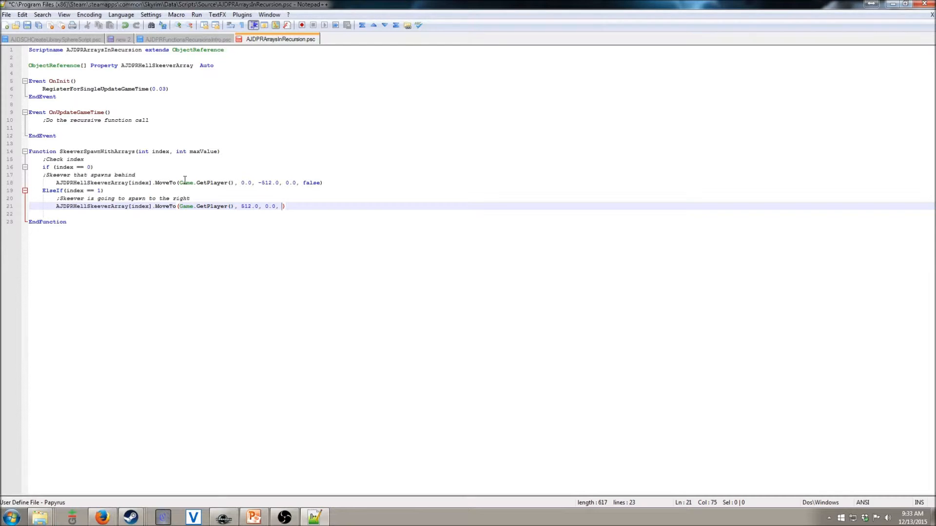
text(0.0)
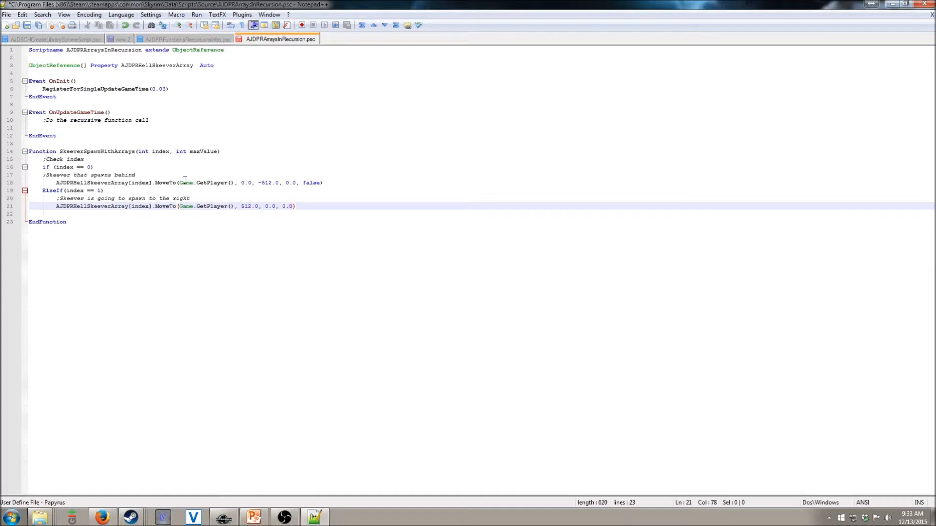
text(false)
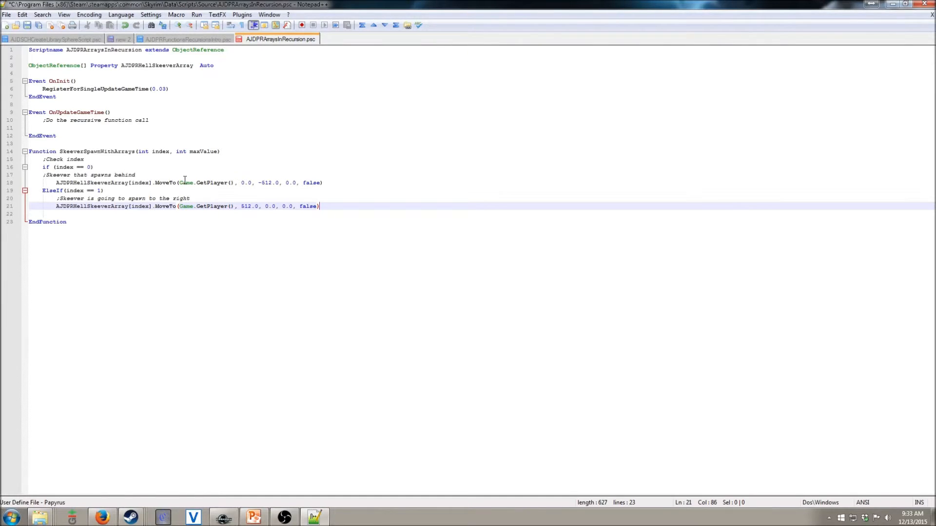
key(Return)
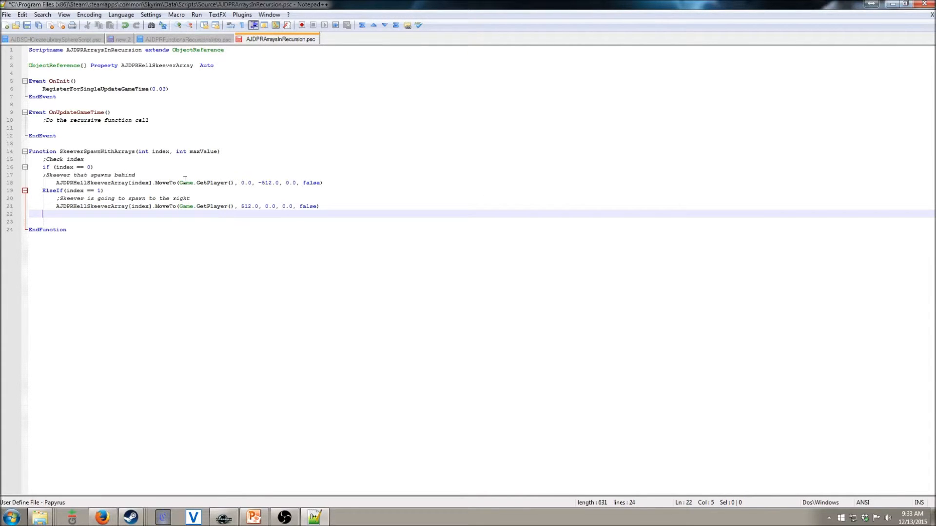
text(Else)
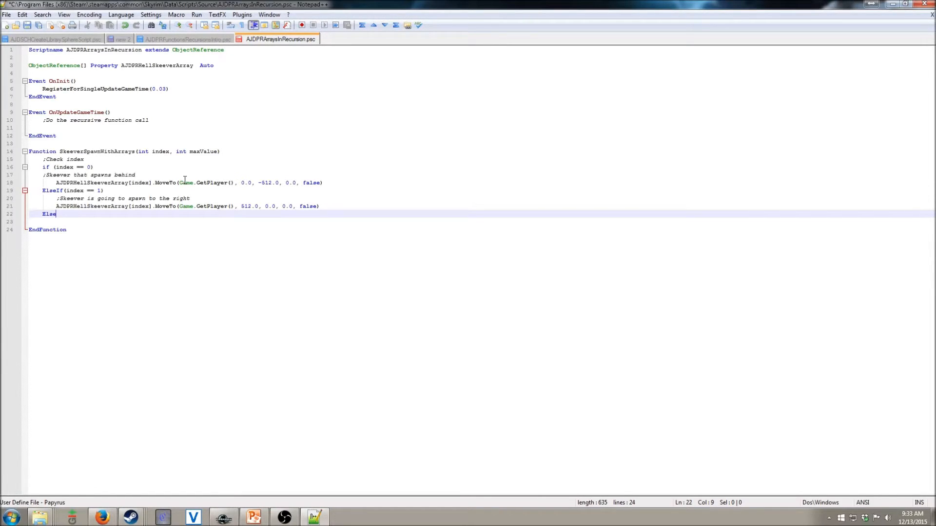
- Write the Else branch moving the skeever left with -512.00, 0.0, 0.0, false, then EndIf
key(Return)
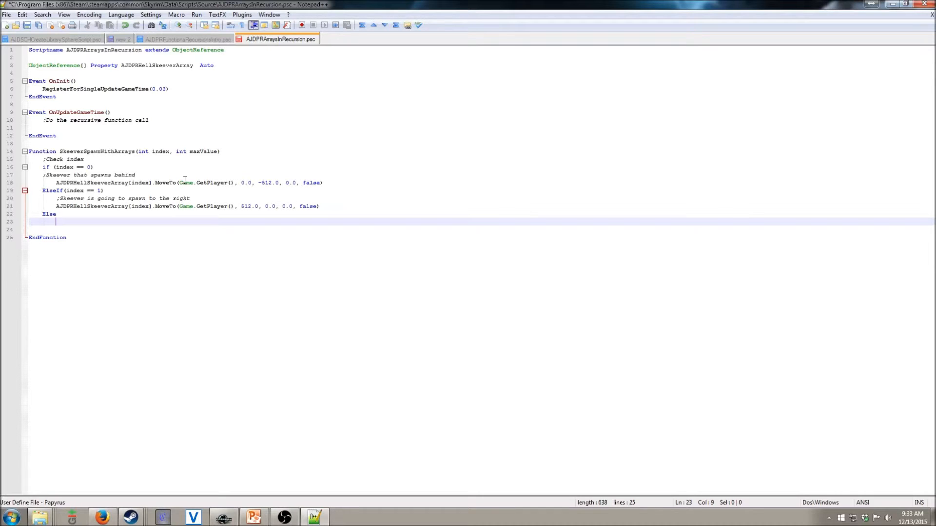
text(;S)
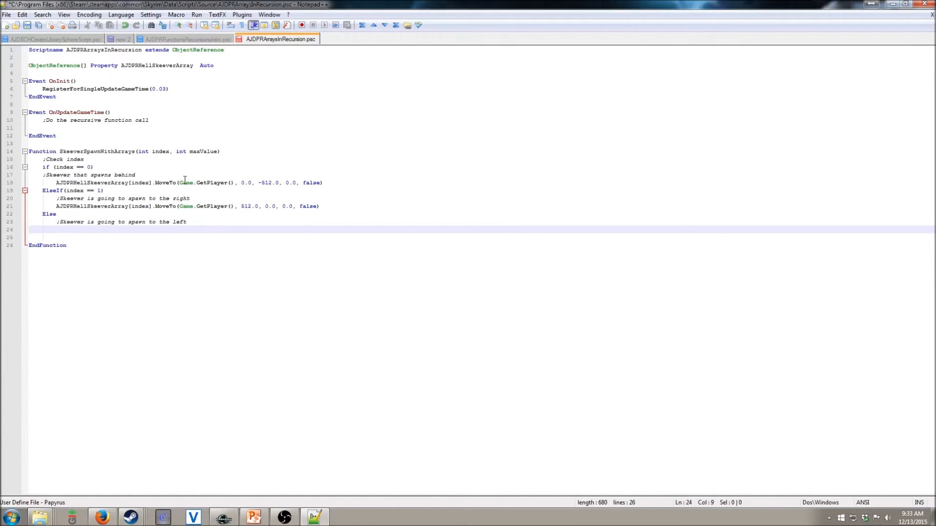
text(AJDPRHellSkeeverArray)
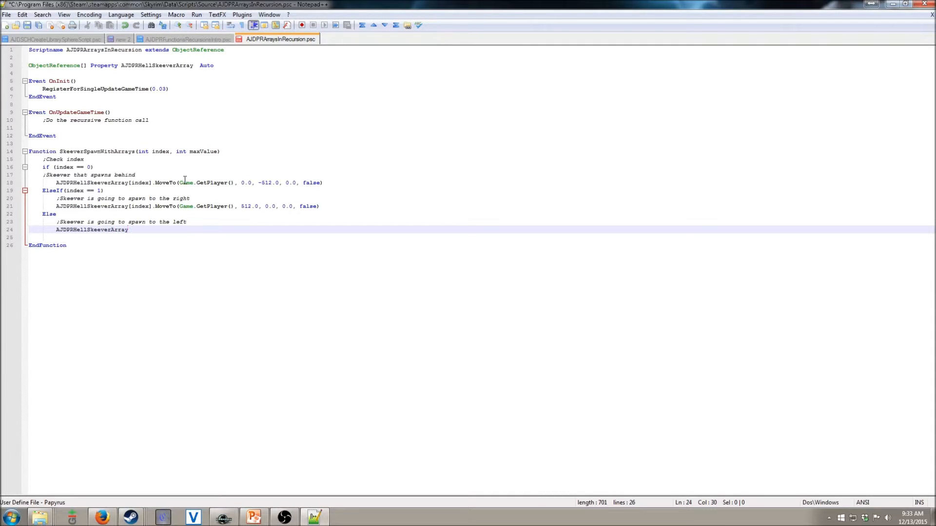
text([index])
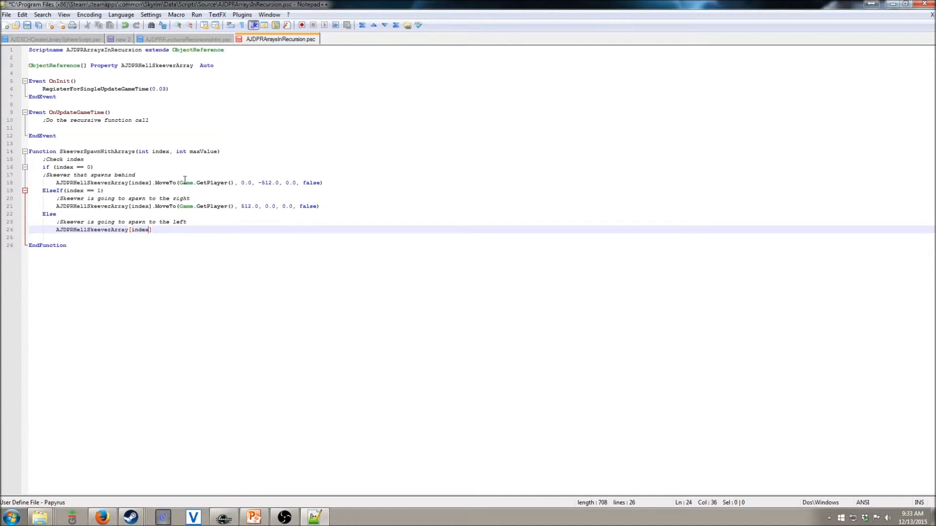
text(.MoveTo()
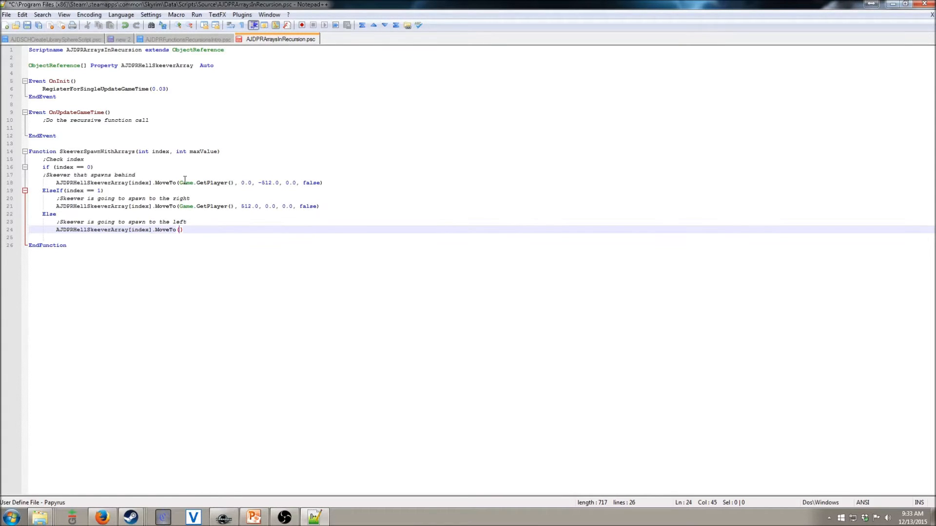
text(Game.GetPlayer()
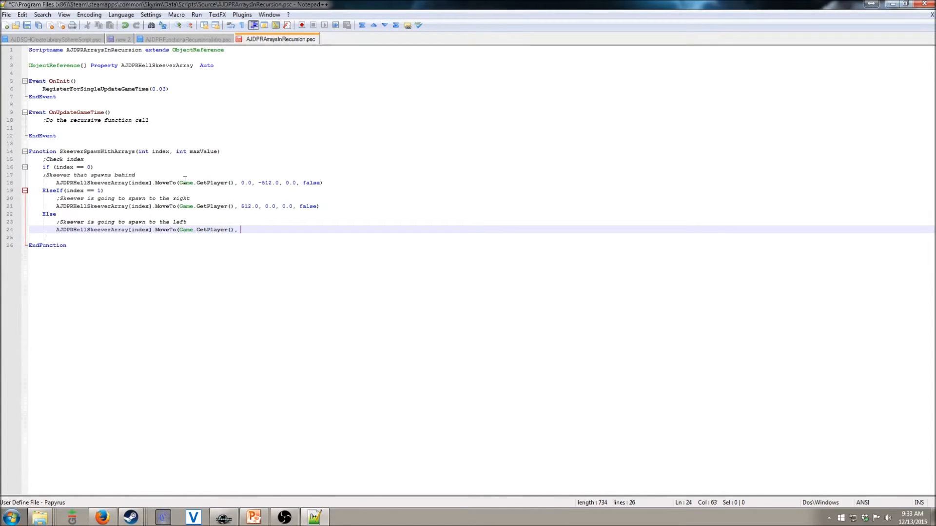
text(-512.00)
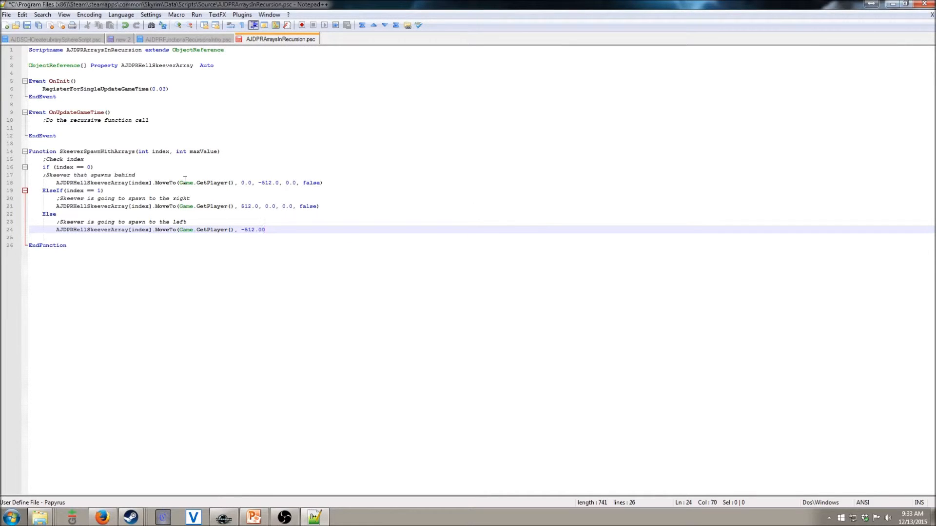
text(, 0.0, 0.0,)
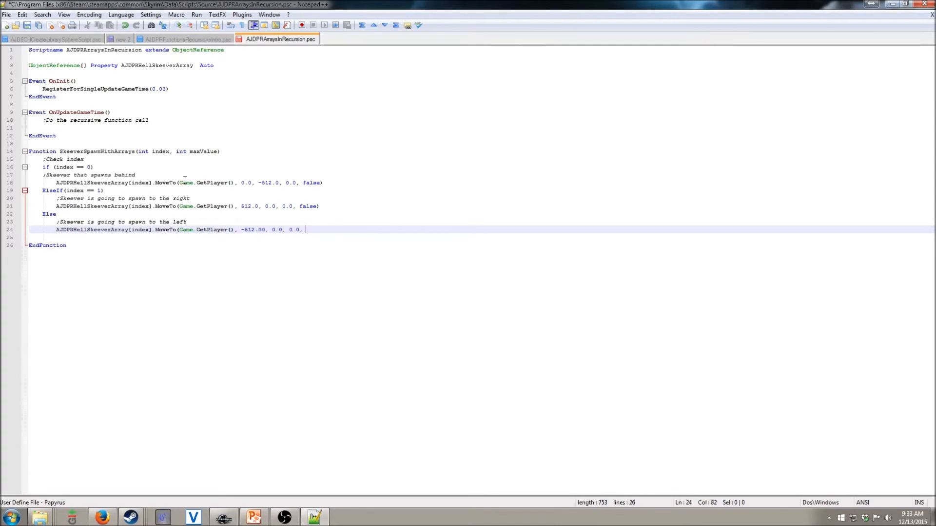
text(false))
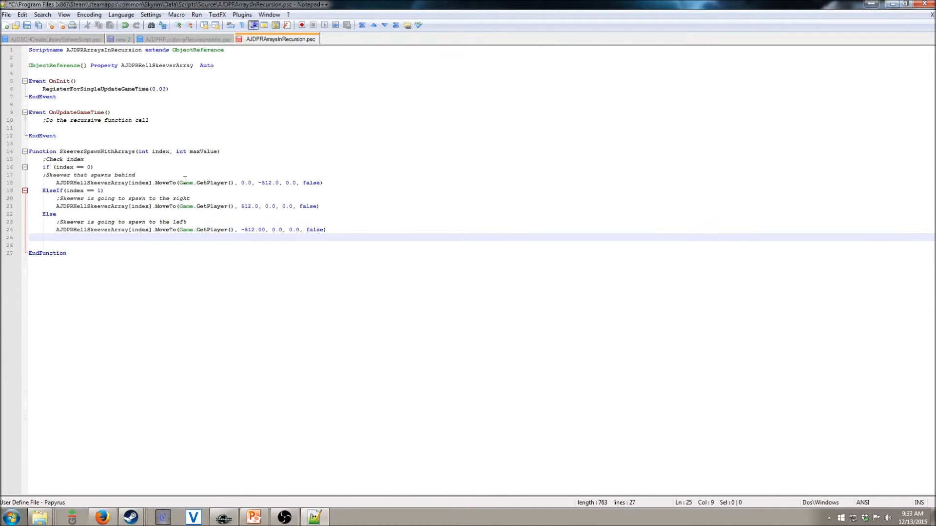
text(EndIf)
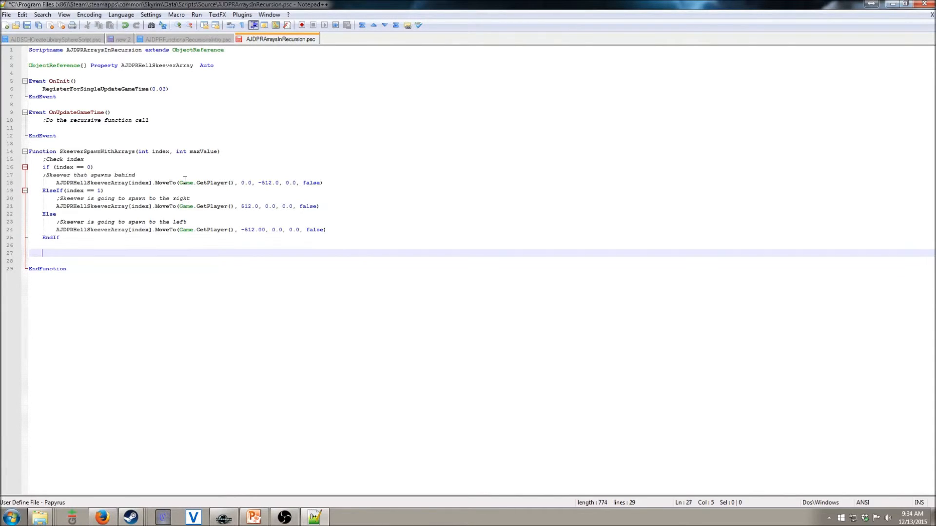
- Add a comment explaining the check whether index has reached maxValue
text(;)
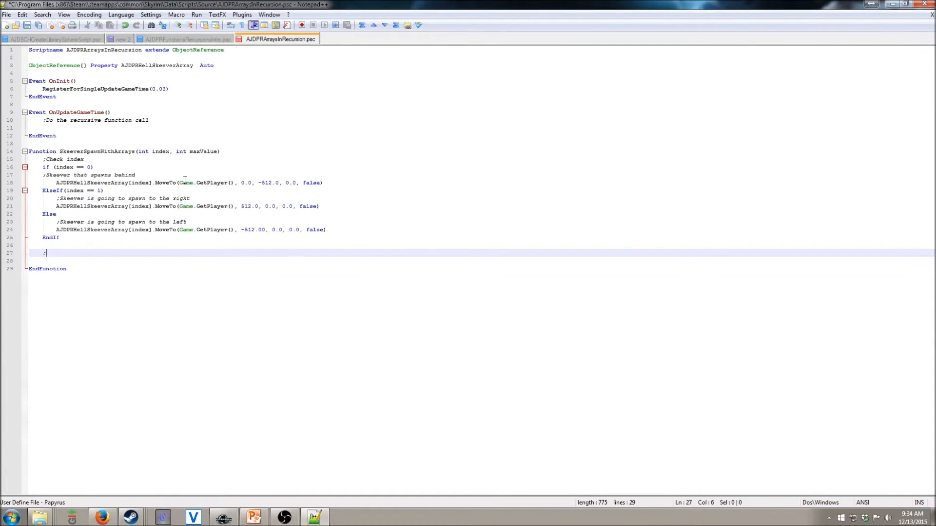
text(Check to see)
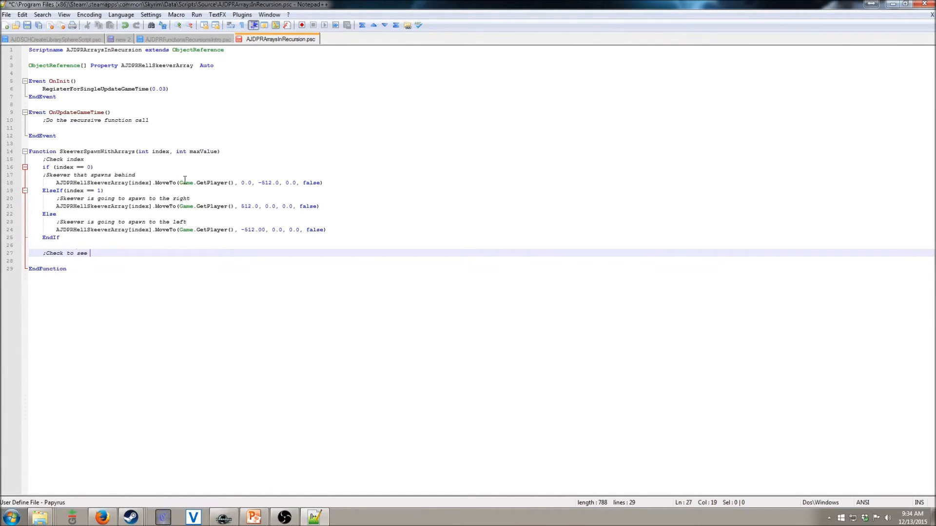
text(if index)
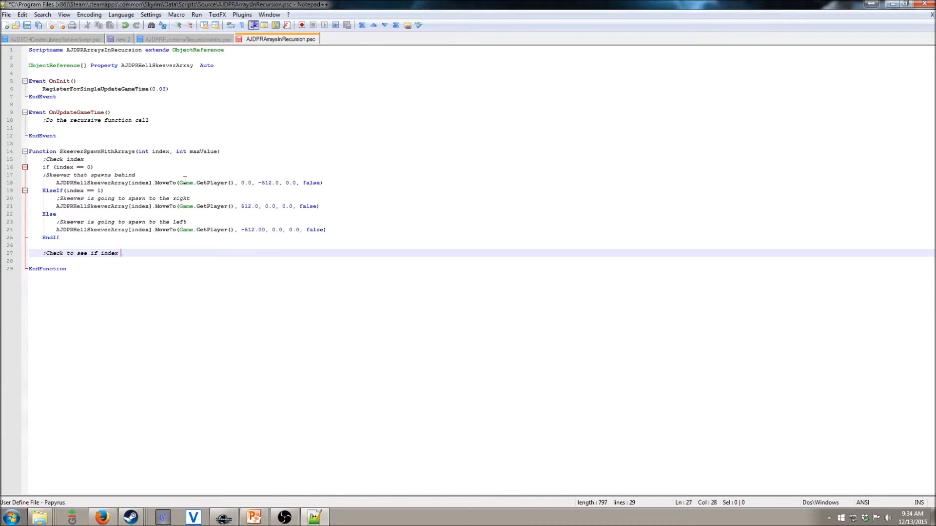
text(is maxValue)
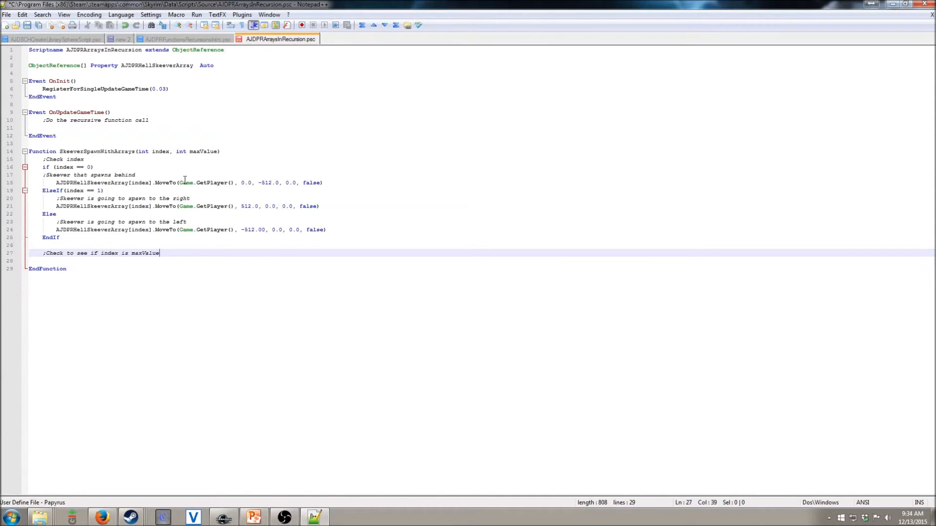
text(, others)
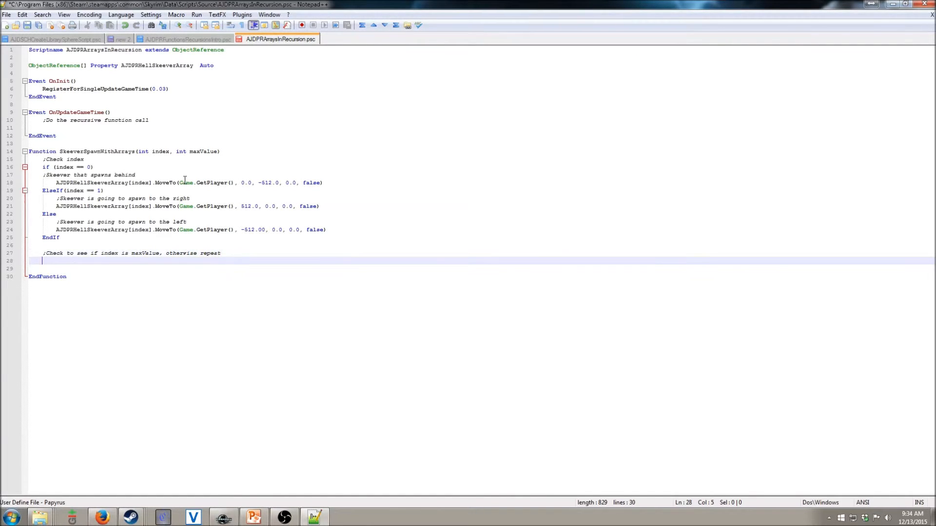
- Add if (index < maxValue) calling SkeeverSpawnWithArrays(index + 1, maxValue), close with EndIf, and save
text(if (index < ))
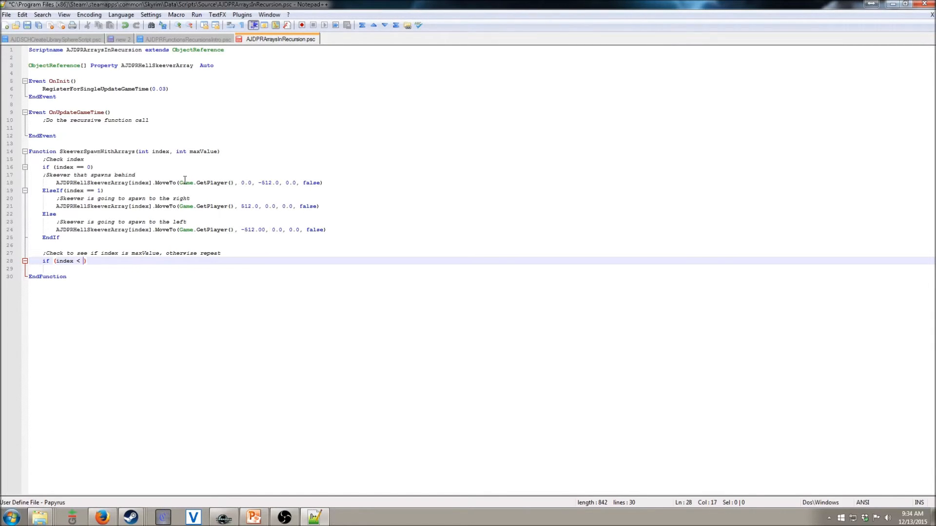
text(maxValue))
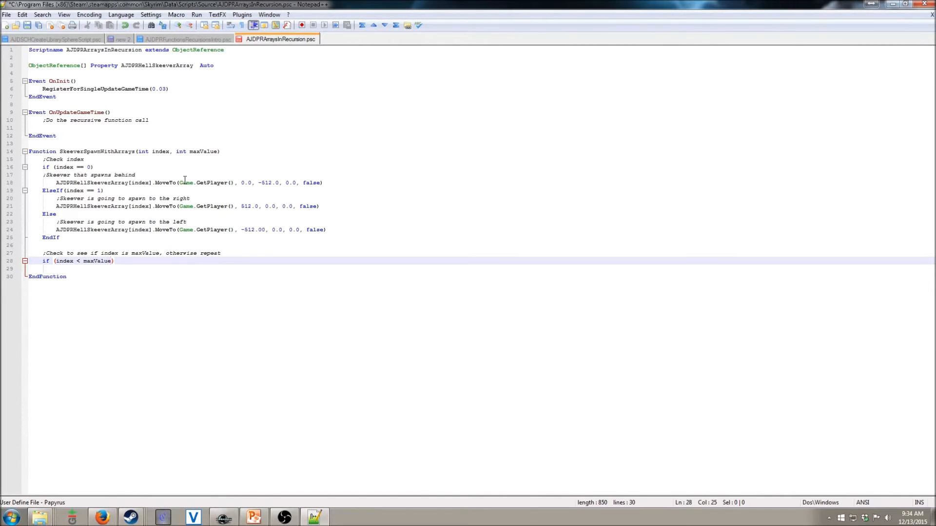
key(Return)
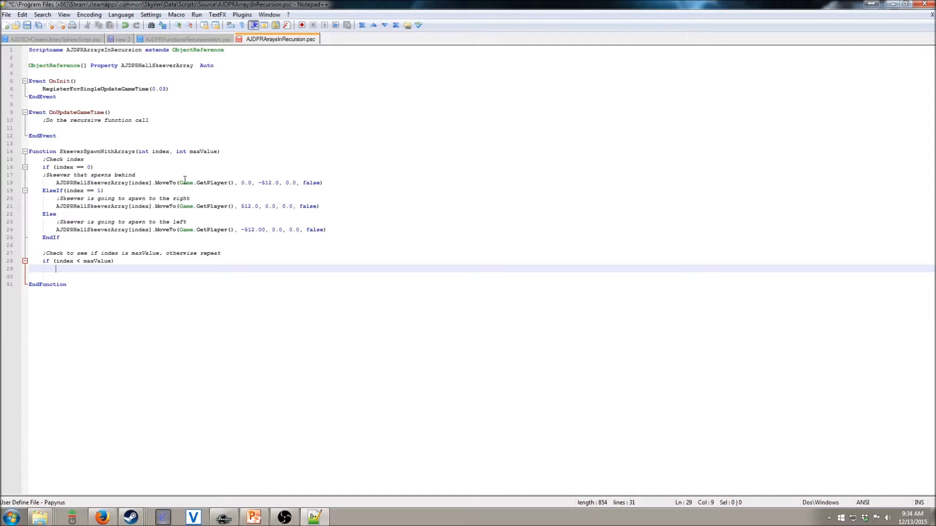
text(Skeever)
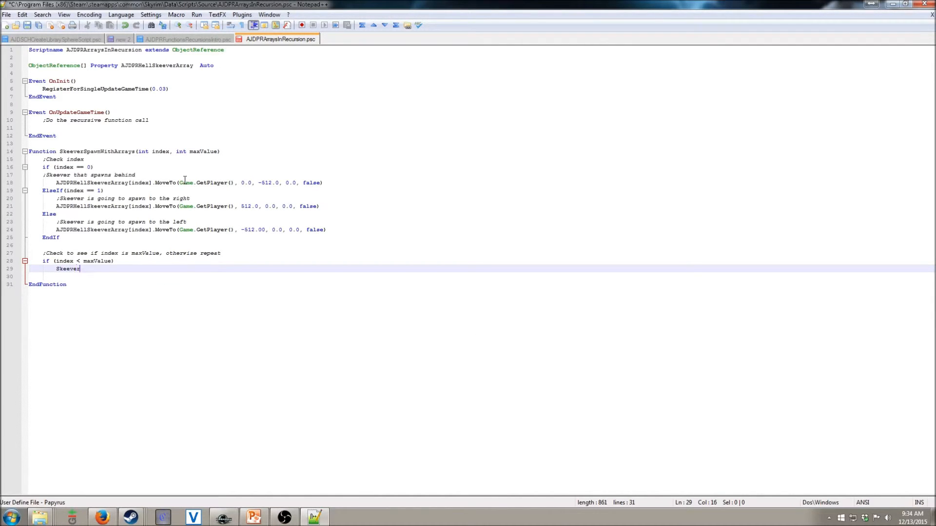
text(SpawnWithArrays(index + 1,)
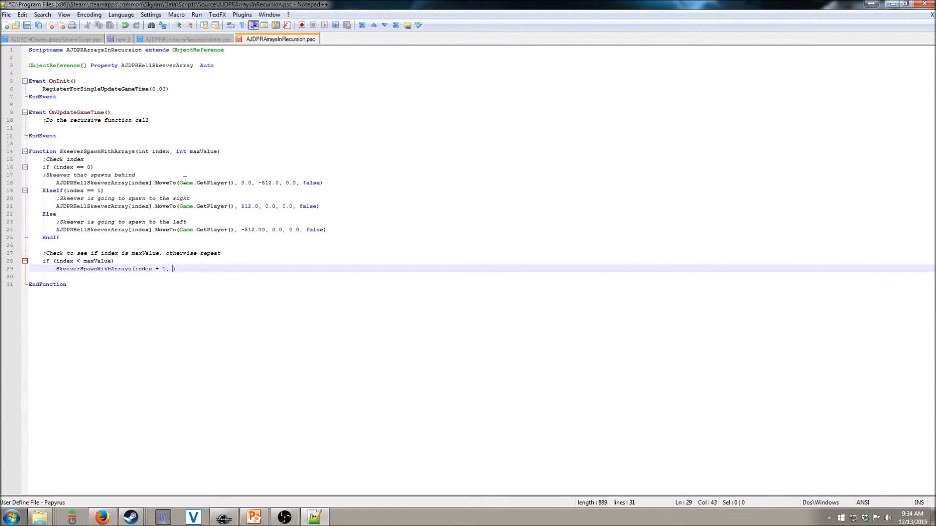
text(maxva)
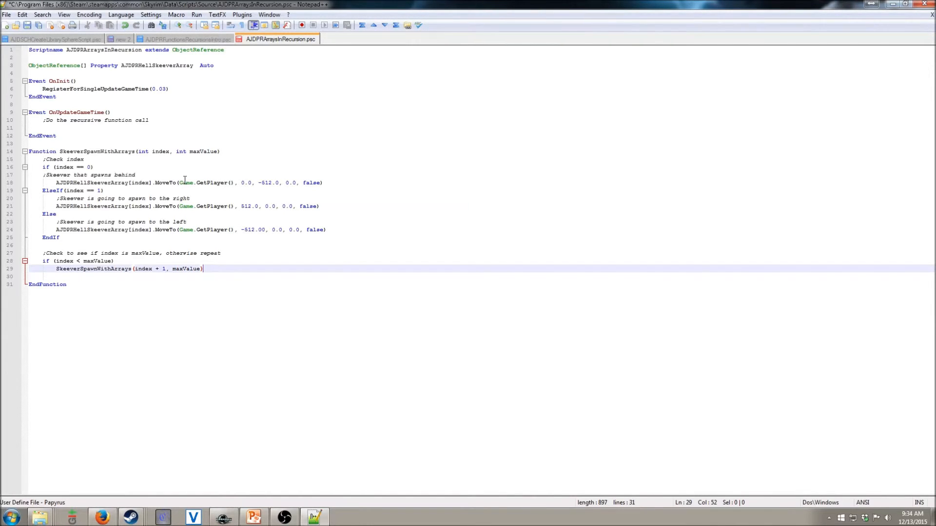
text(EndIf)
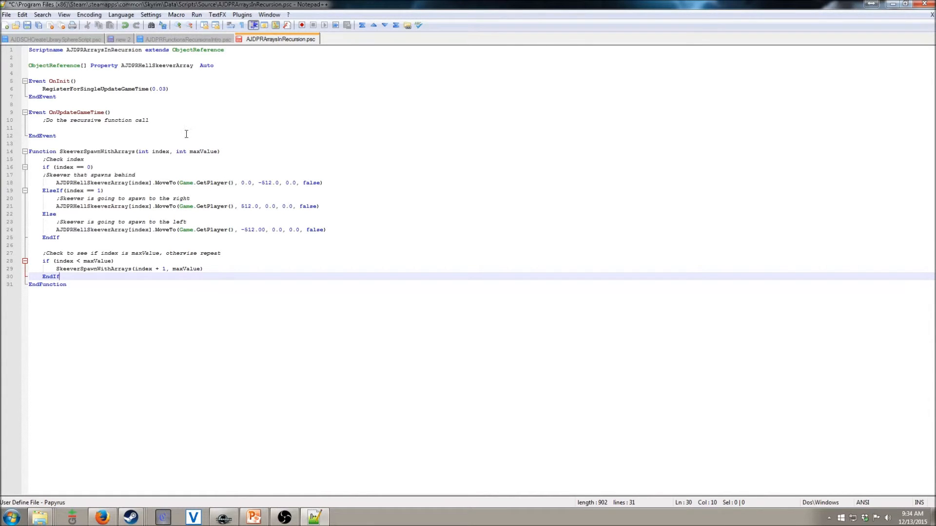
mouse_move(28, 25)
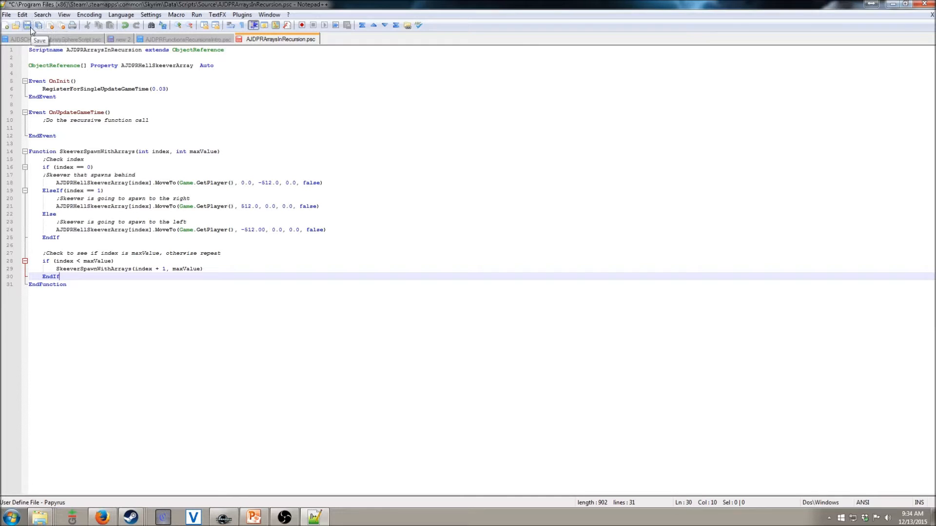
click(224, 517)
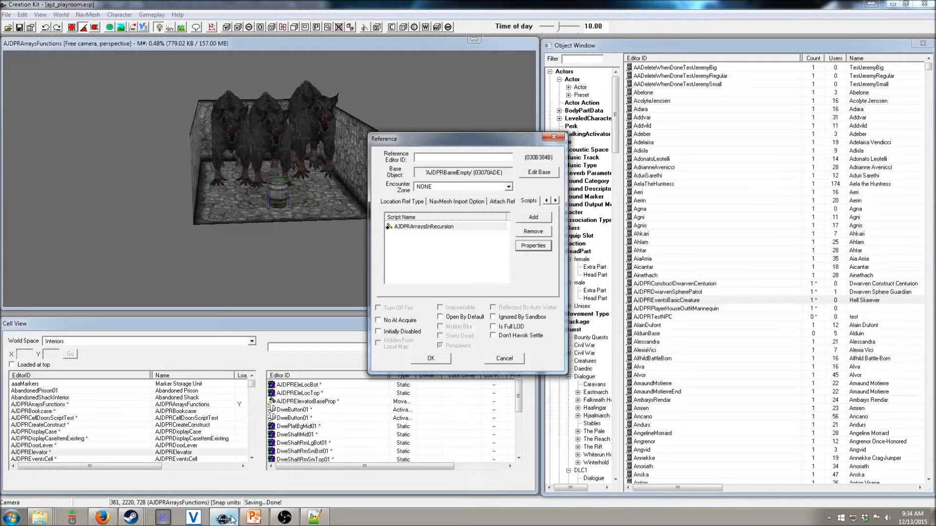
- Compile AJDPRArraysInRecursion from Edit Source, then close the editor and the barrel's reference window
right_click(423, 226)
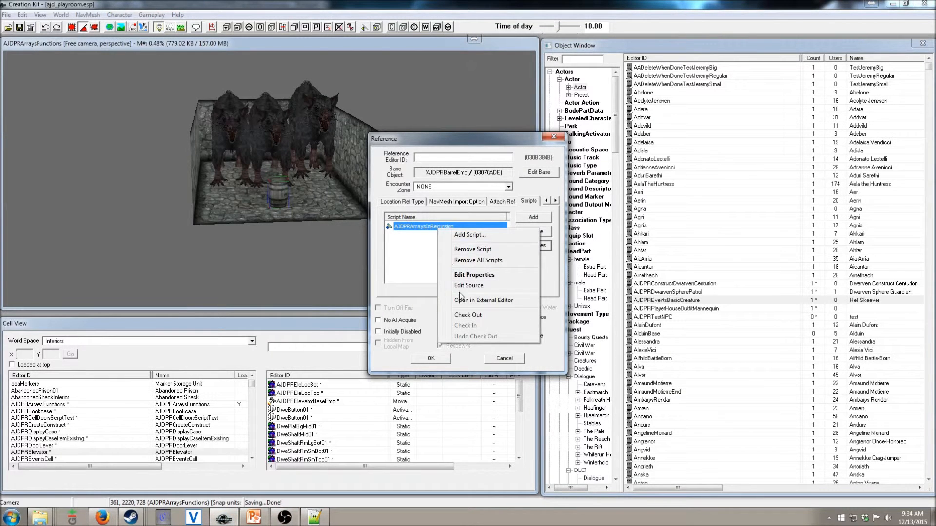
click(468, 285)
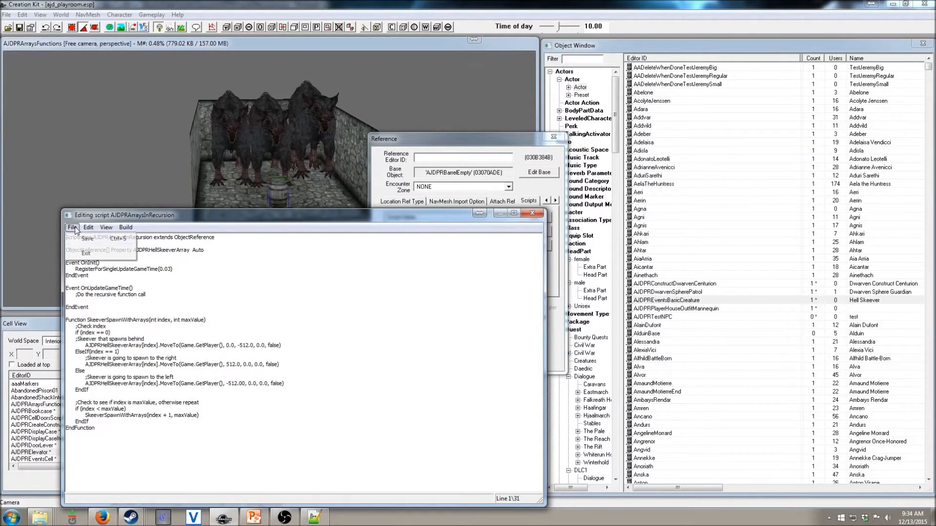
click(88, 238)
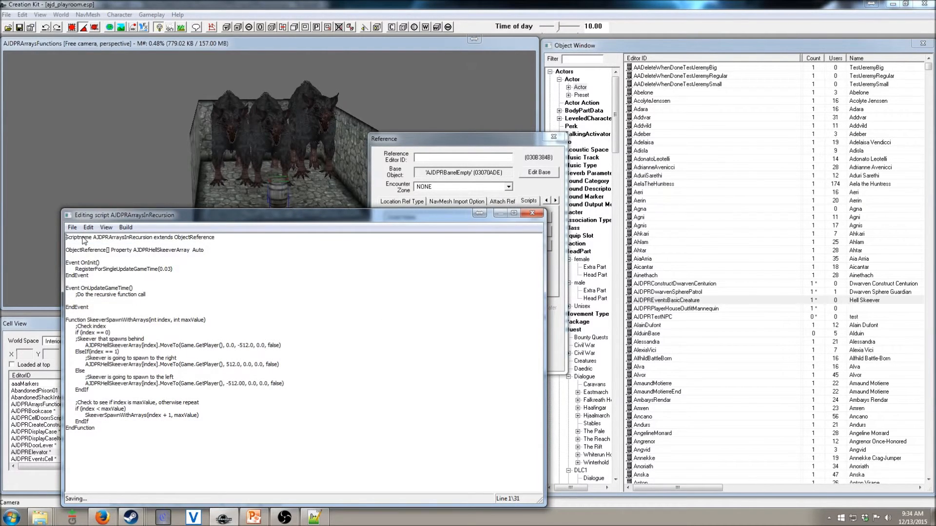
click(126, 227)
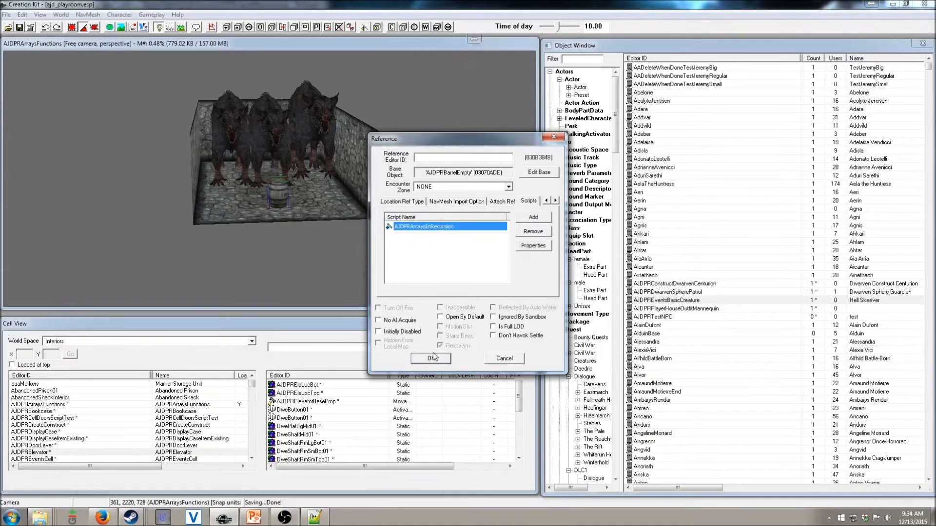
click(430, 358)
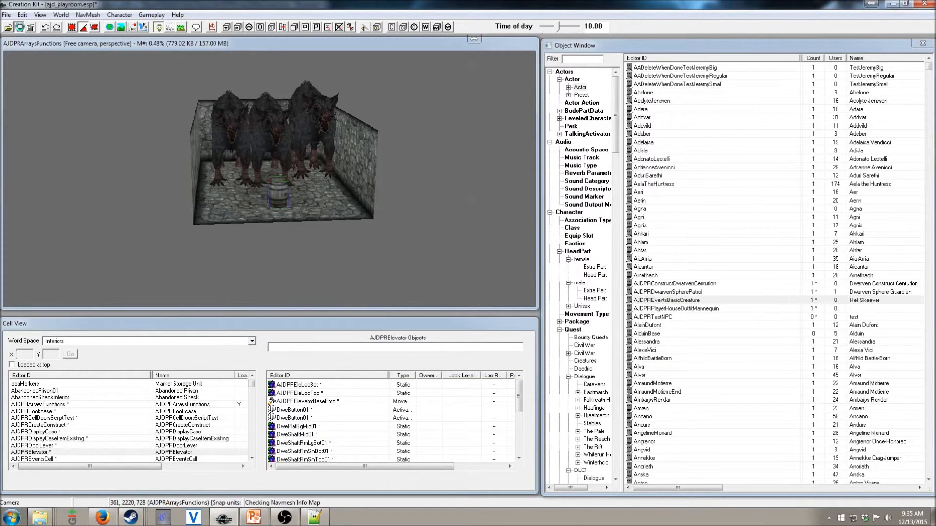
click(19, 27)
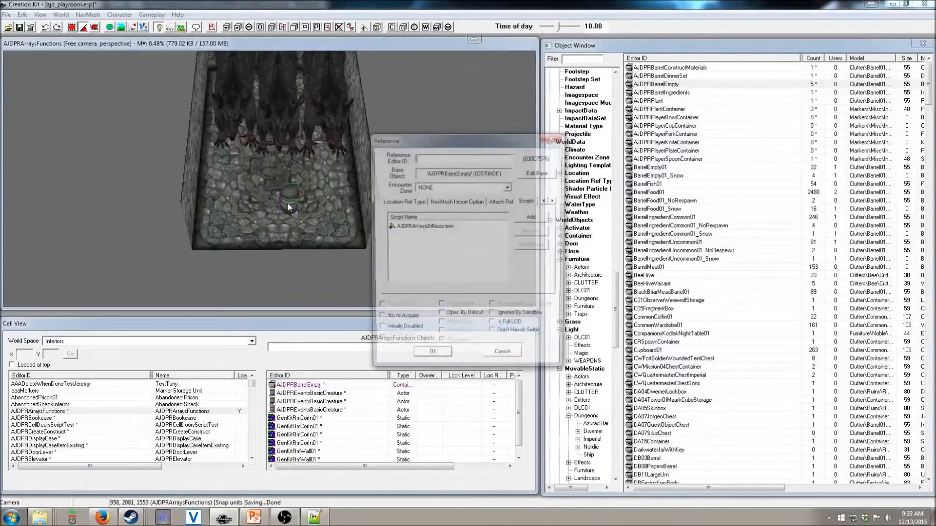
- In the script source, add SkeeverSpawnWithArrays(0, 2) under the recursive call comment and compile
right_click(425, 226)
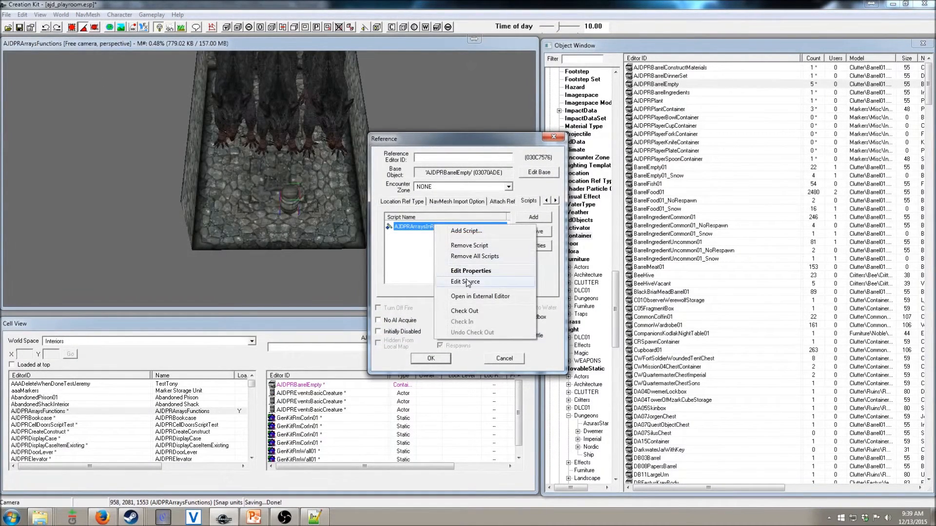
click(465, 281)
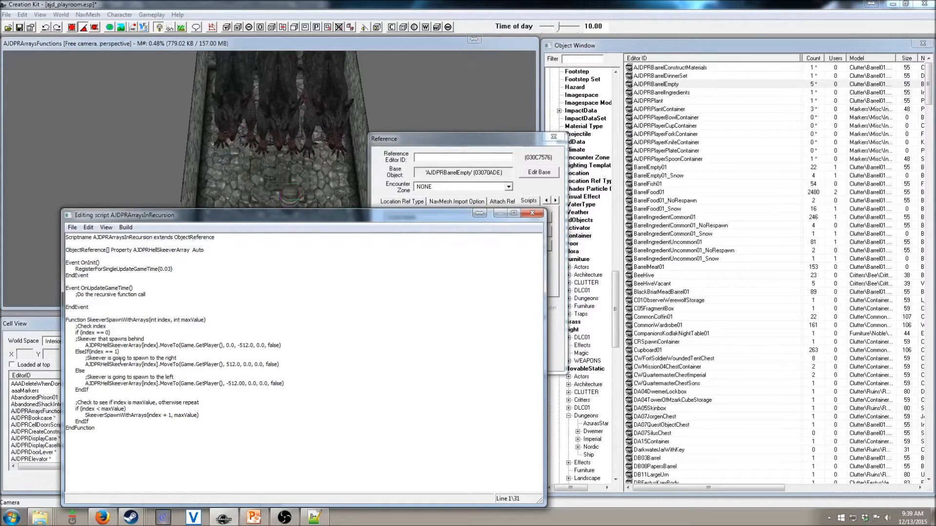
click(96, 301)
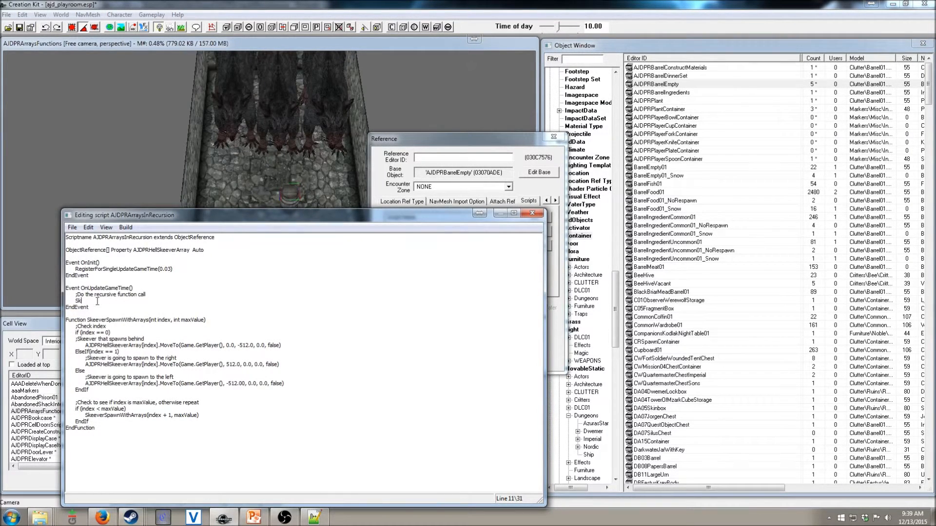
text(SkeeverSpawnWithArrays(0,)
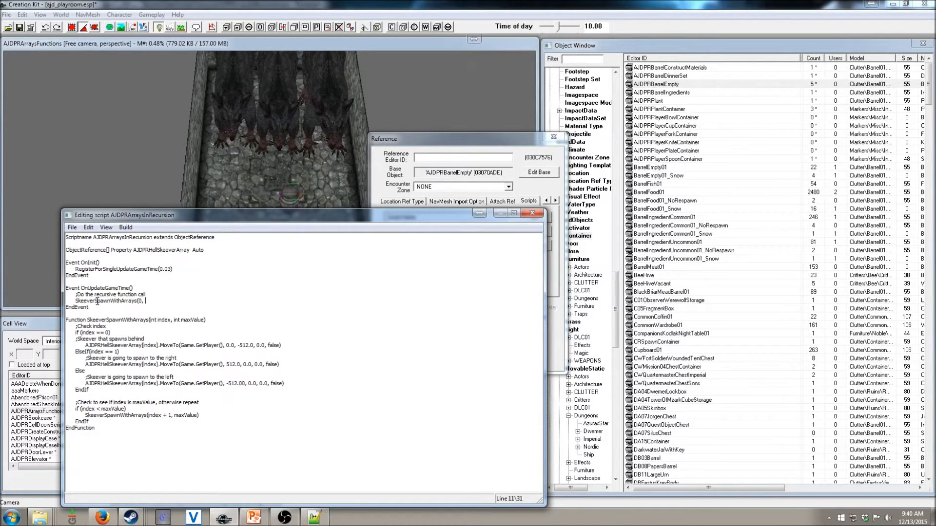
text(2))
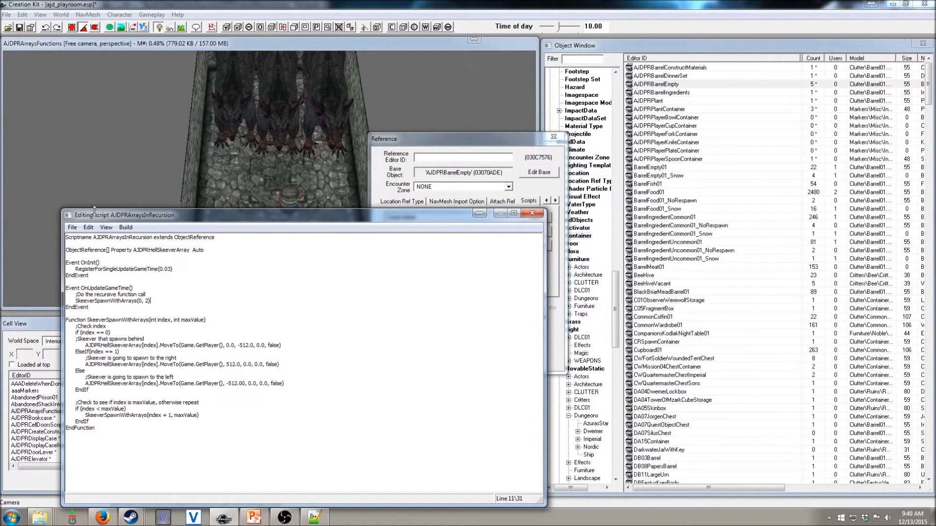
click(72, 228)
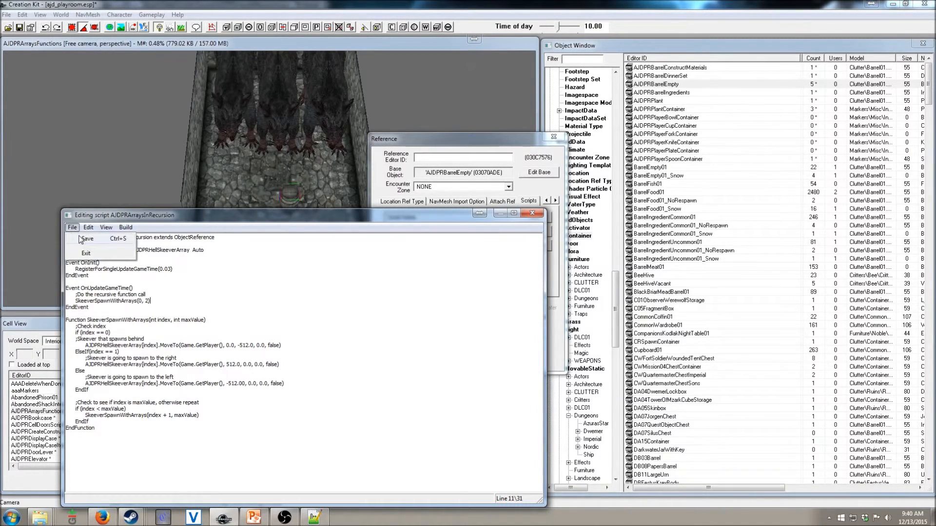
click(86, 238)
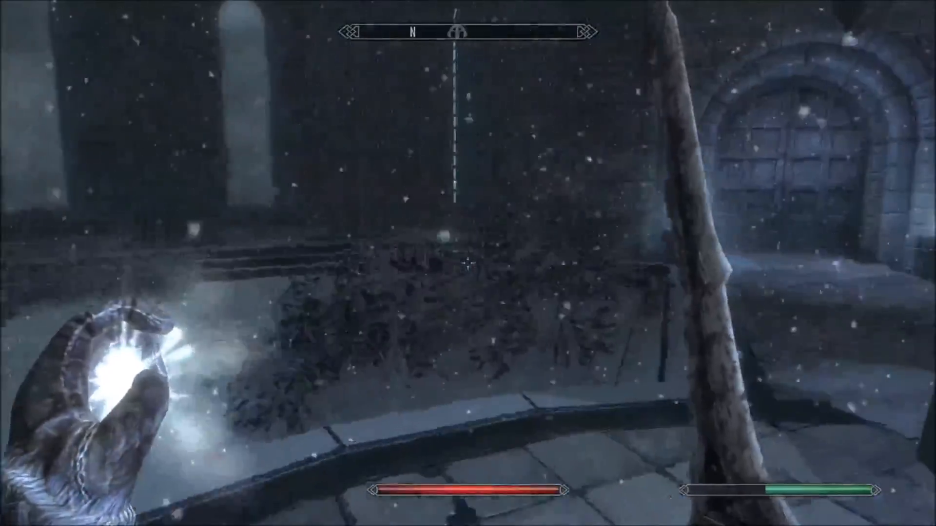
mouse_move(468, 263)
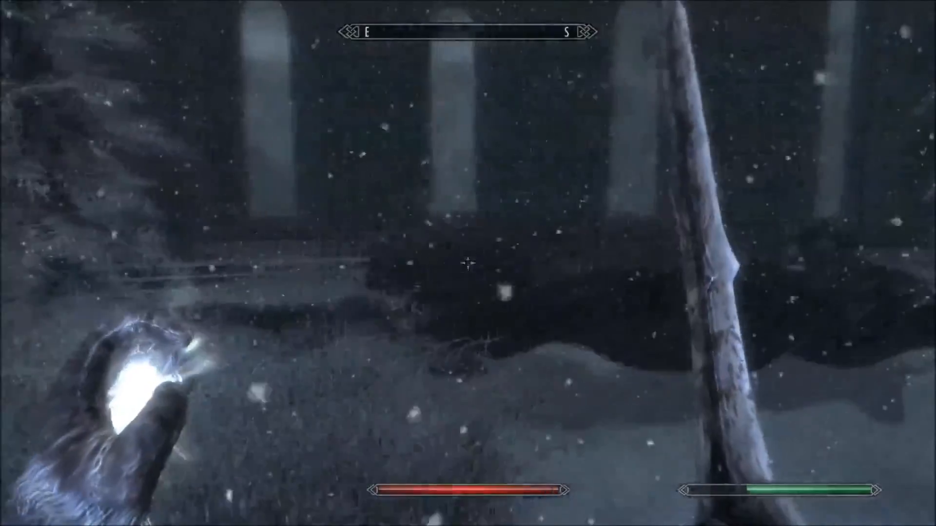
mouse_move(468, 266)
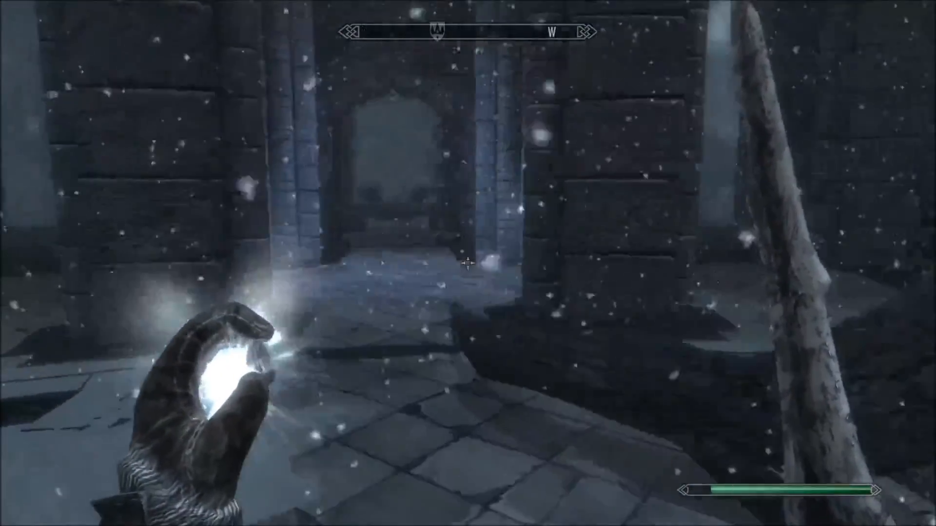
- Walk forward through the snowy courtyard to look for the spawned skeevers
key(w)
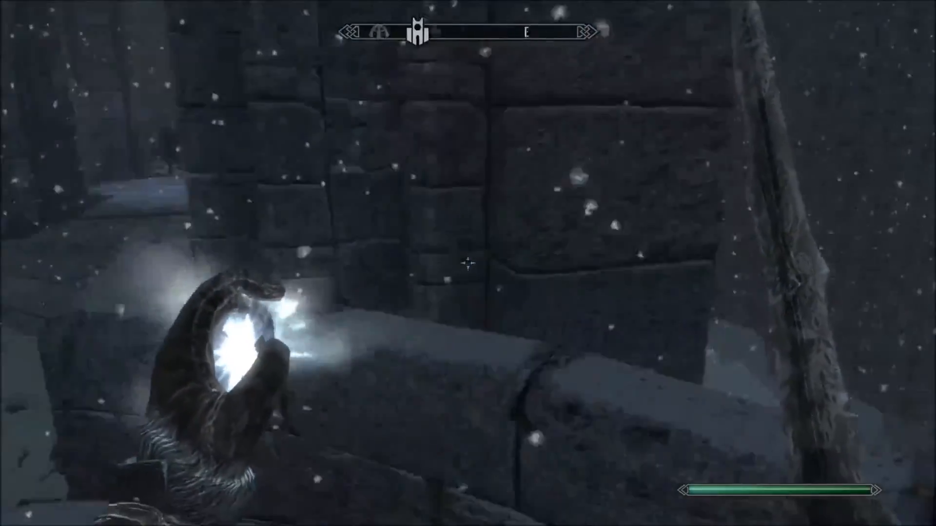
mouse_move(468, 263)
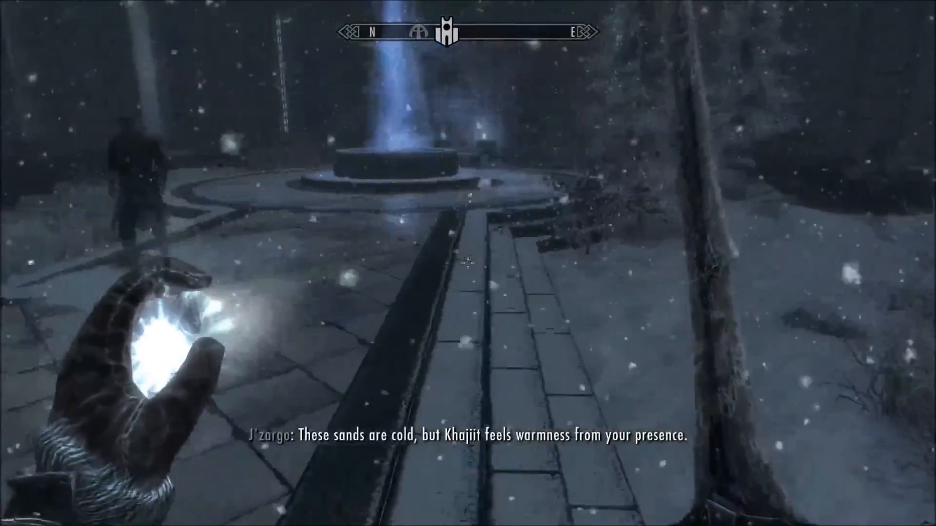
mouse_move(468, 263)
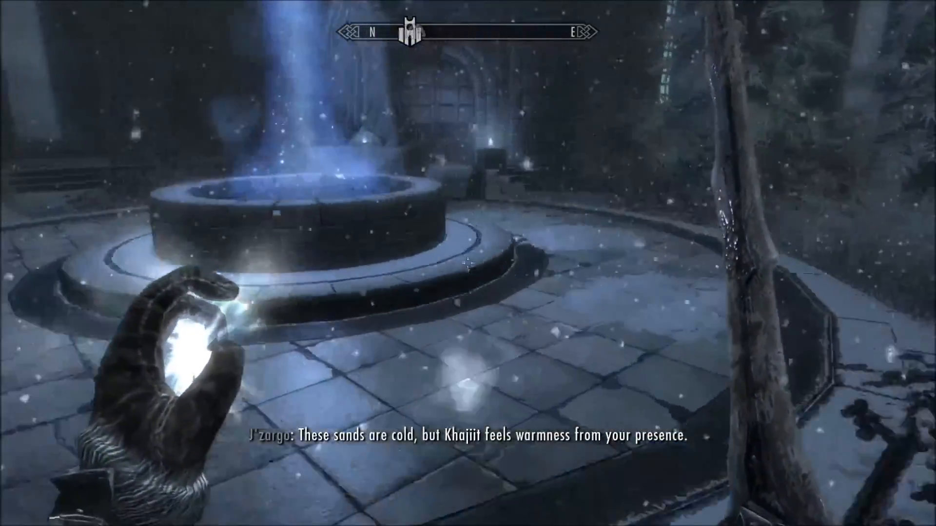
mouse_move(467, 261)
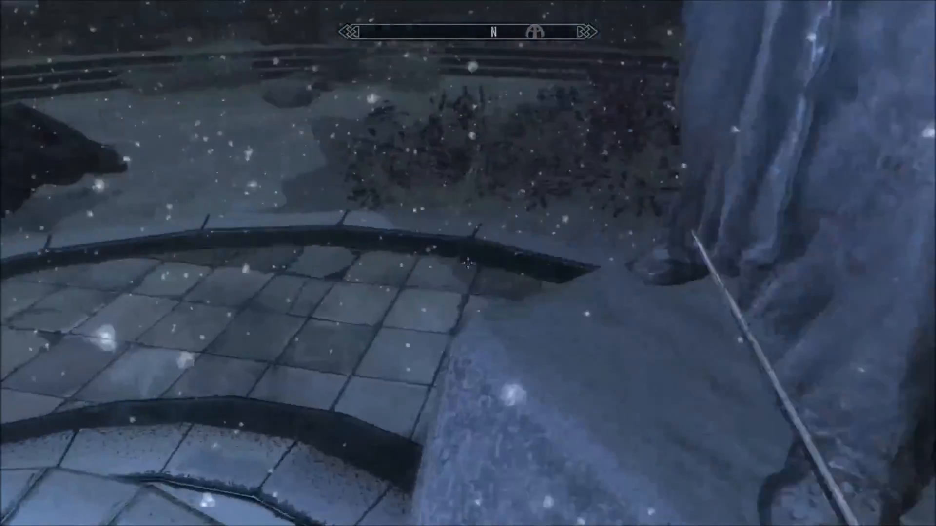